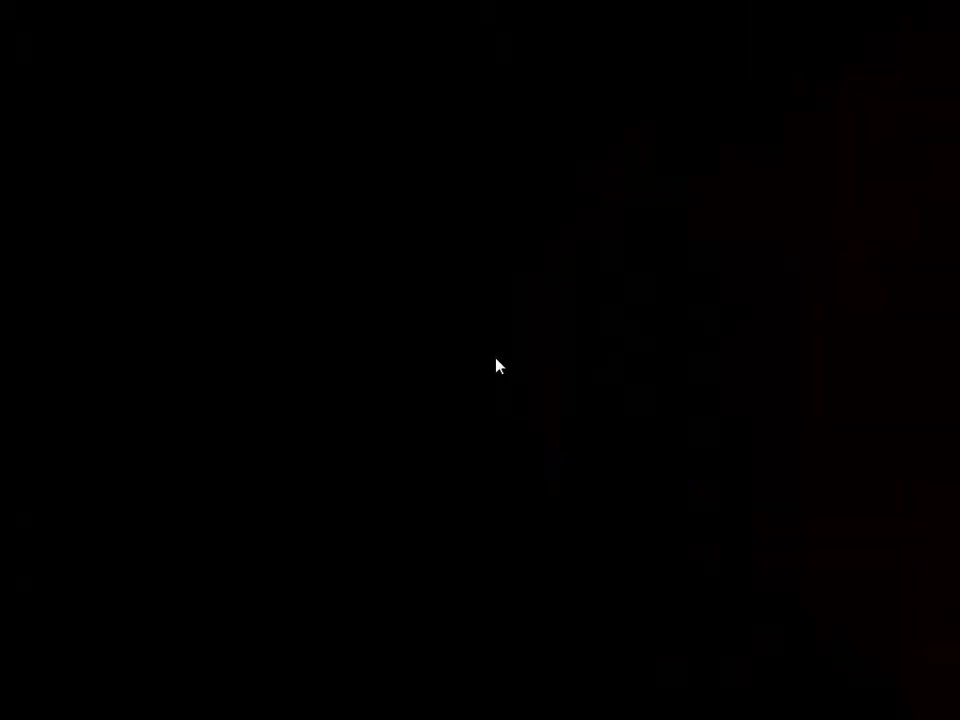
{"action": "mouse_move", "coordinate": [350, 365]}
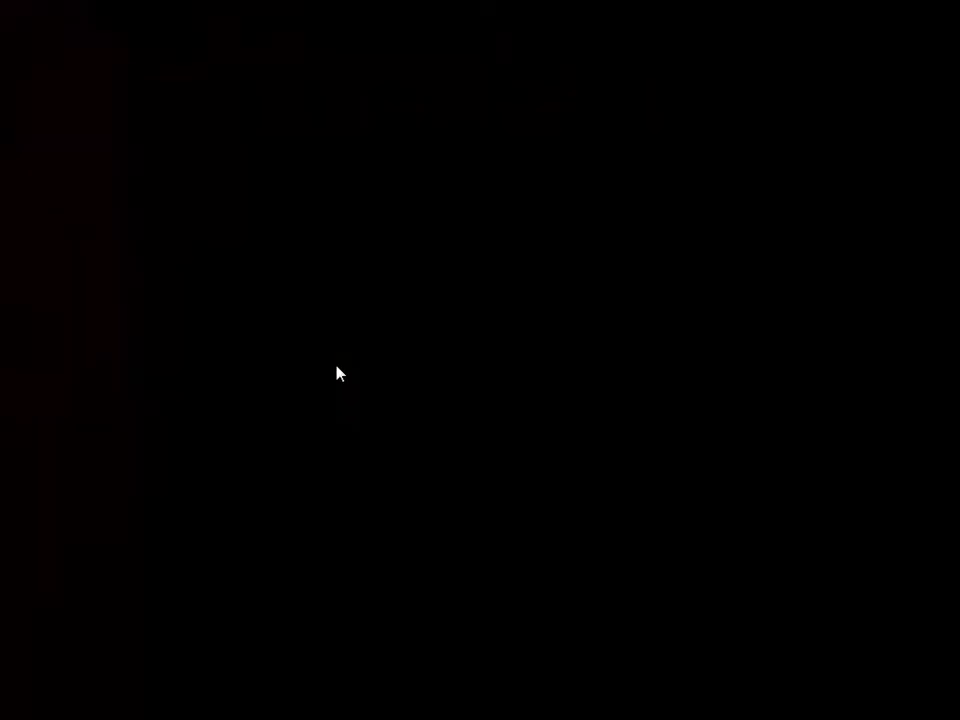
{"action": "mouse_move", "coordinate": [495, 372]}
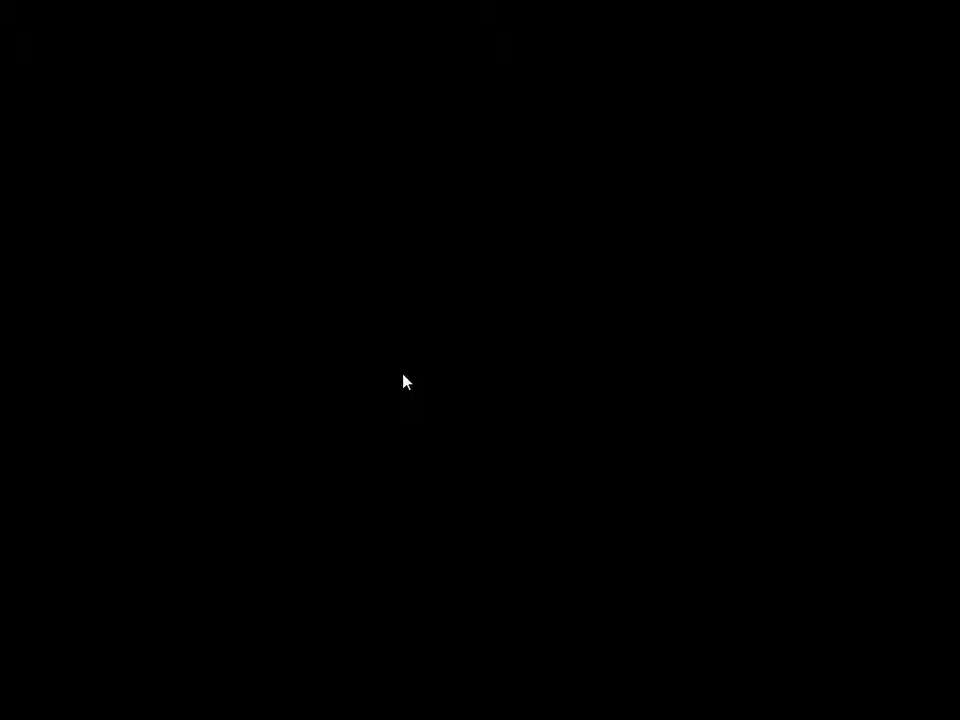
{"action": "mouse_move", "coordinate": [405, 380]}
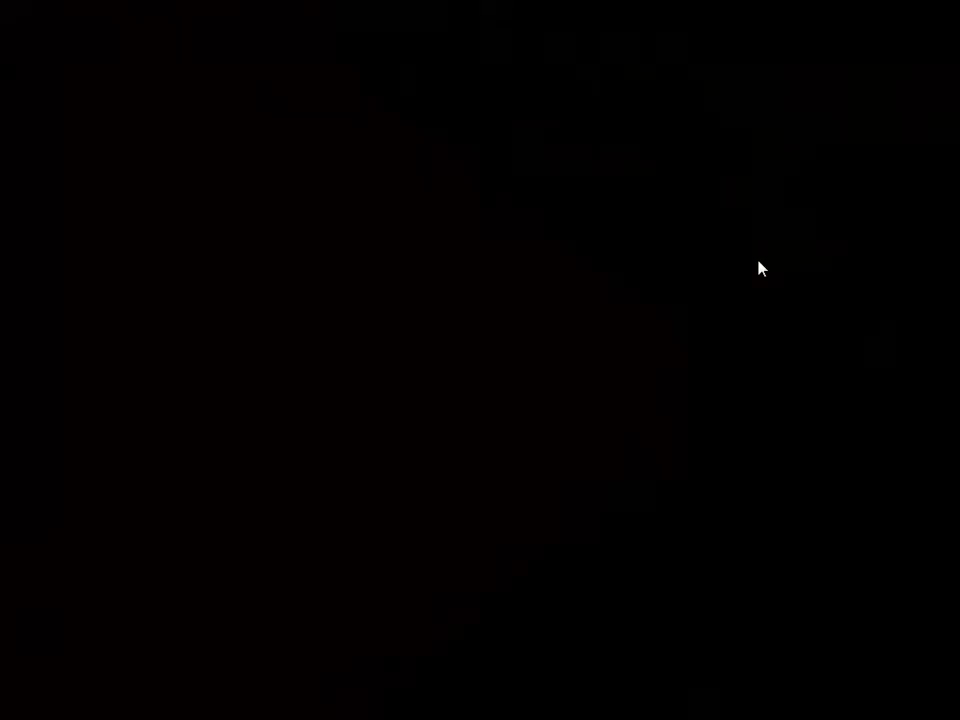
{"action": "mouse_move", "coordinate": [762, 277]}
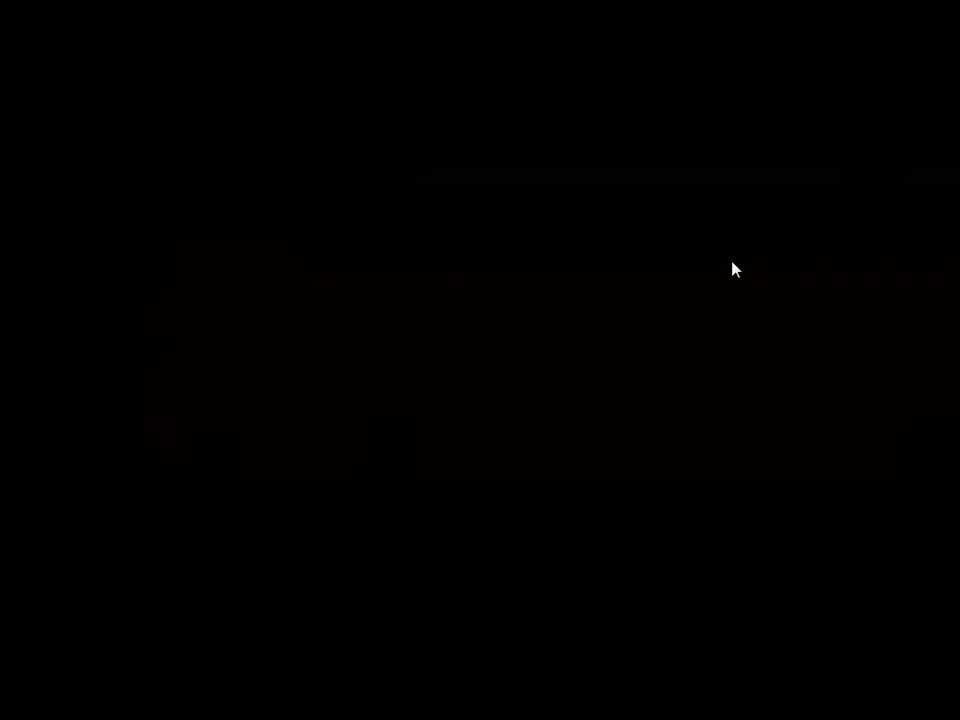
{"action": "mouse_move", "coordinate": [735, 277]}
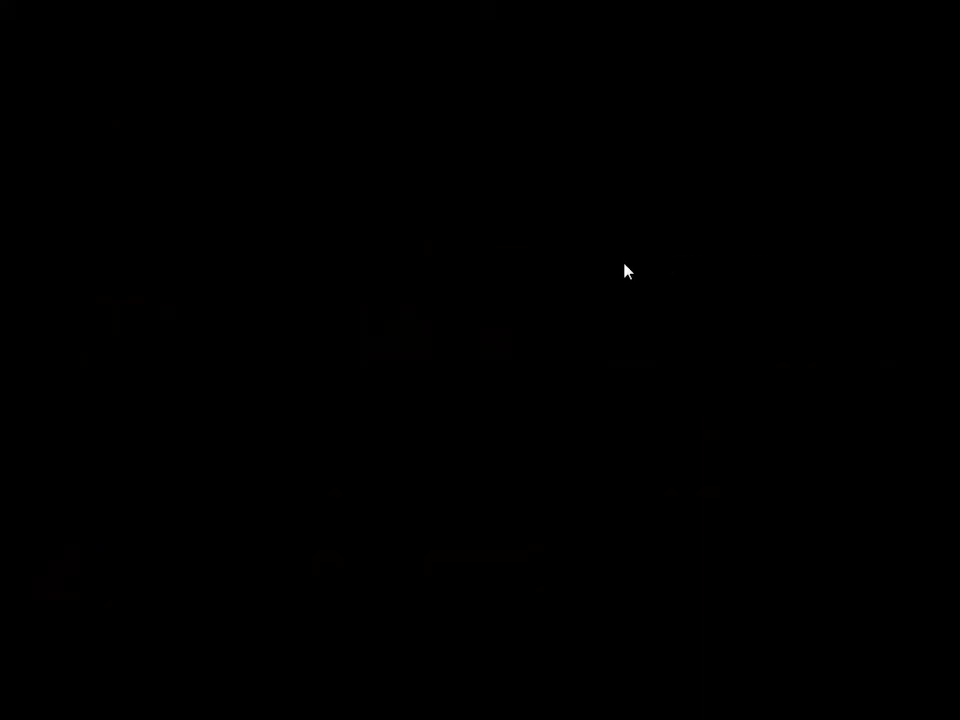
{"action": "mouse_move", "coordinate": [545, 275]}
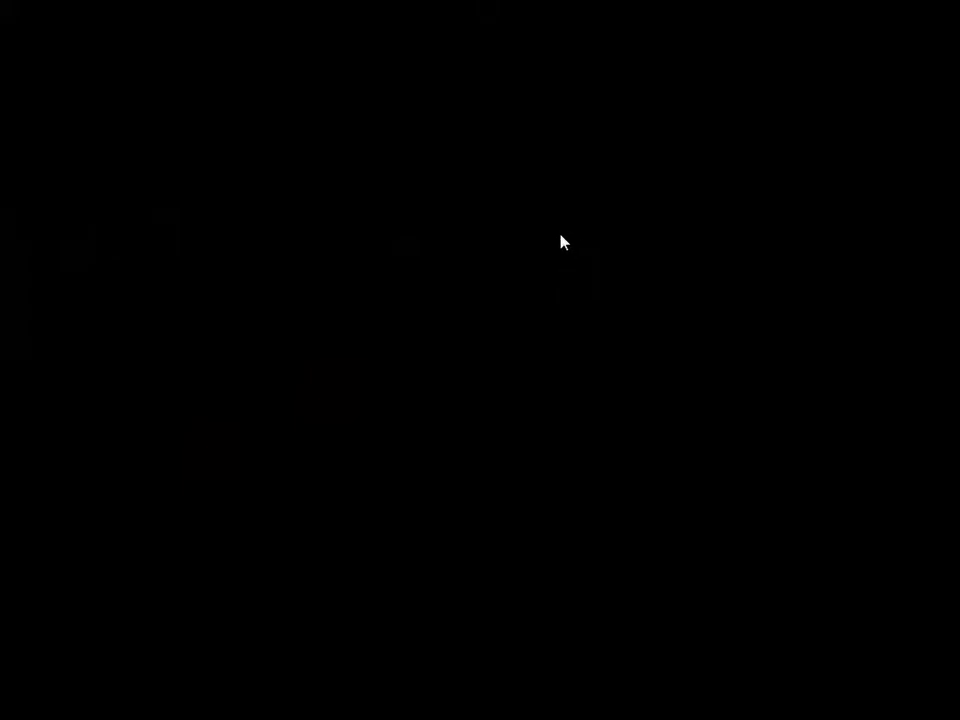
{"action": "mouse_move", "coordinate": [585, 220]}
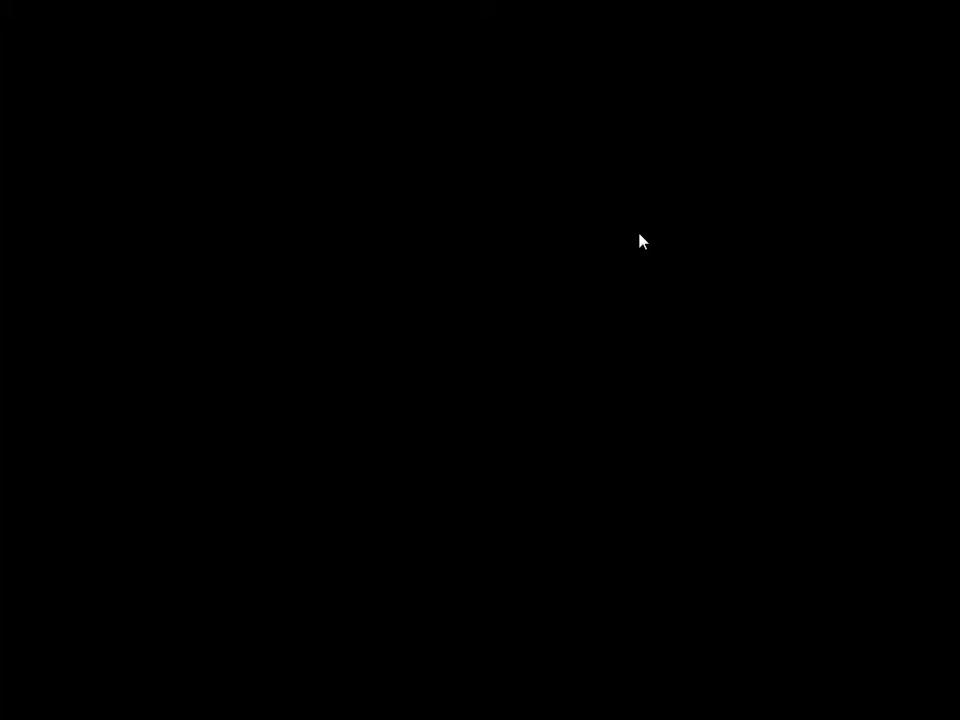
{"action": "mouse_move", "coordinate": [603, 231]}
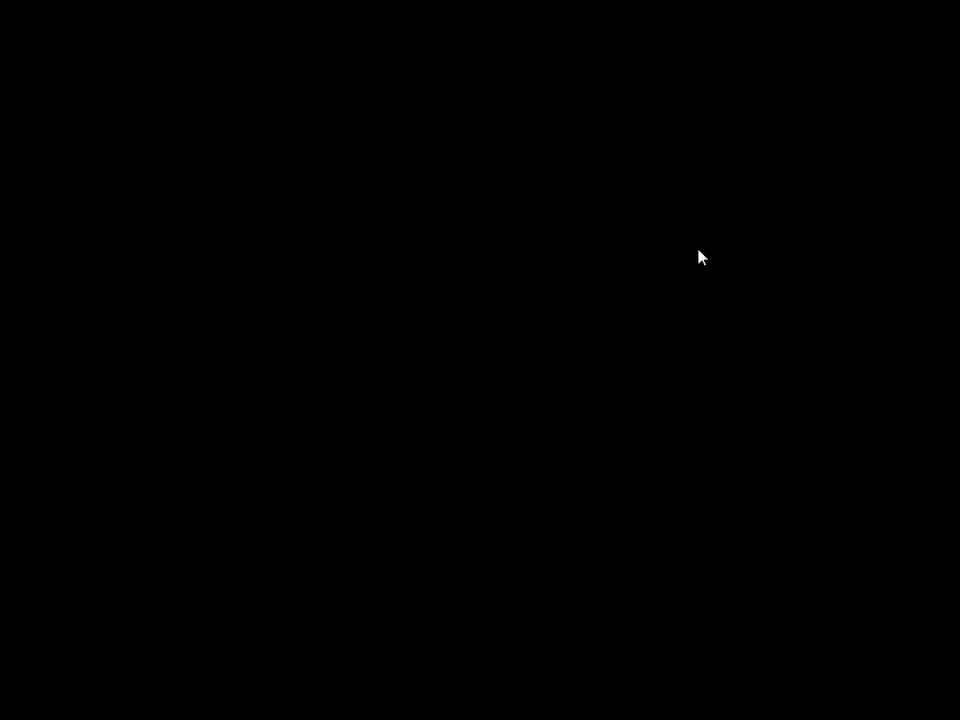
{"action": "mouse_move", "coordinate": [715, 240]}
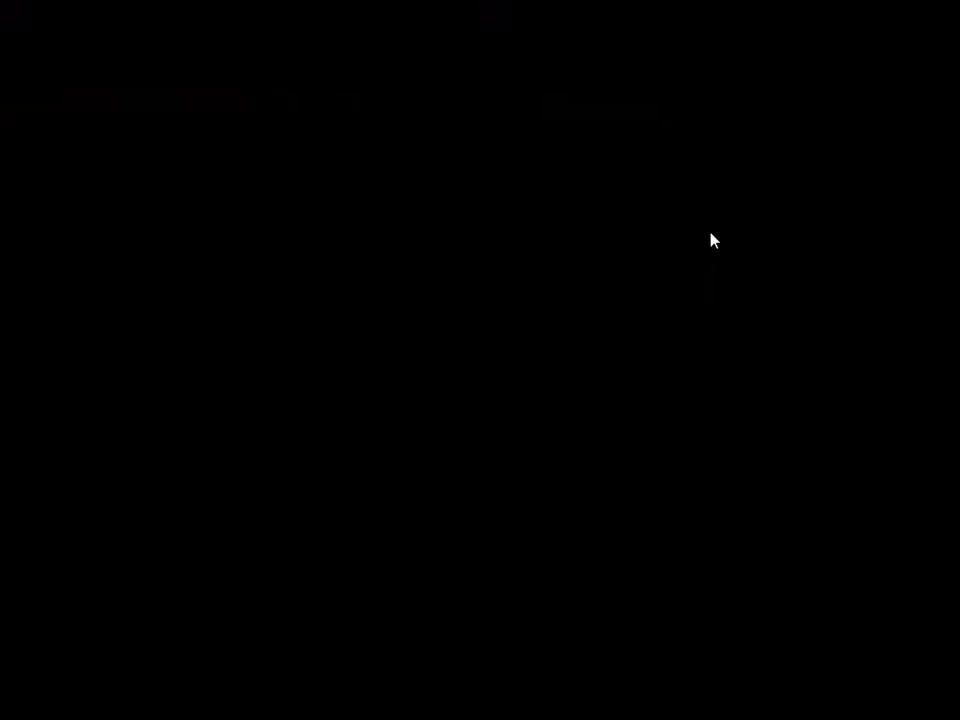
{"action": "mouse_move", "coordinate": [783, 256]}
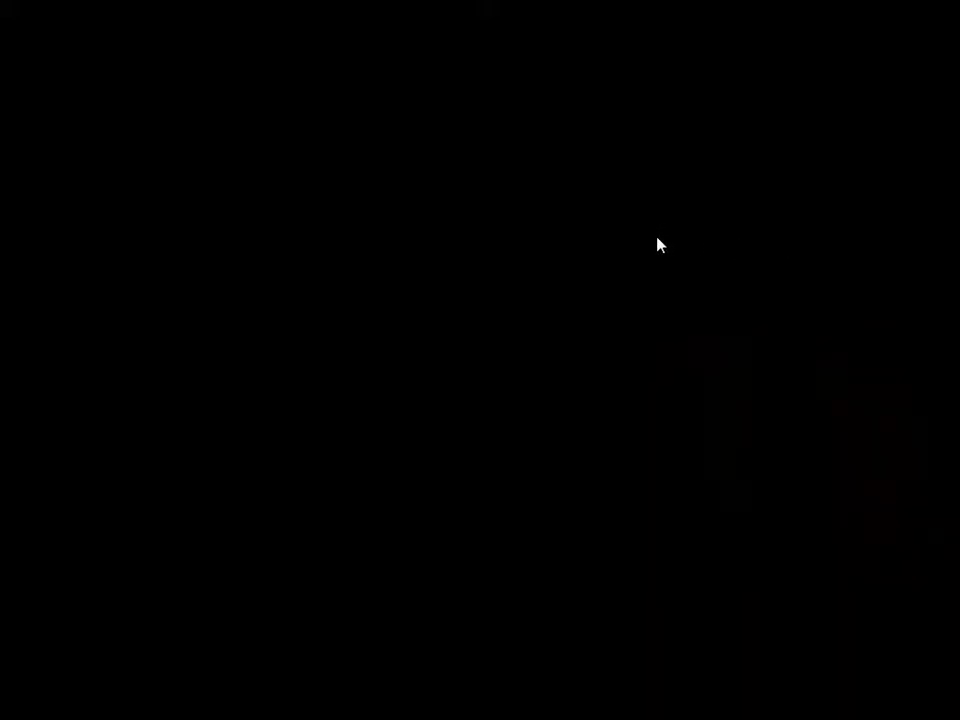
{"action": "mouse_move", "coordinate": [448, 270]}
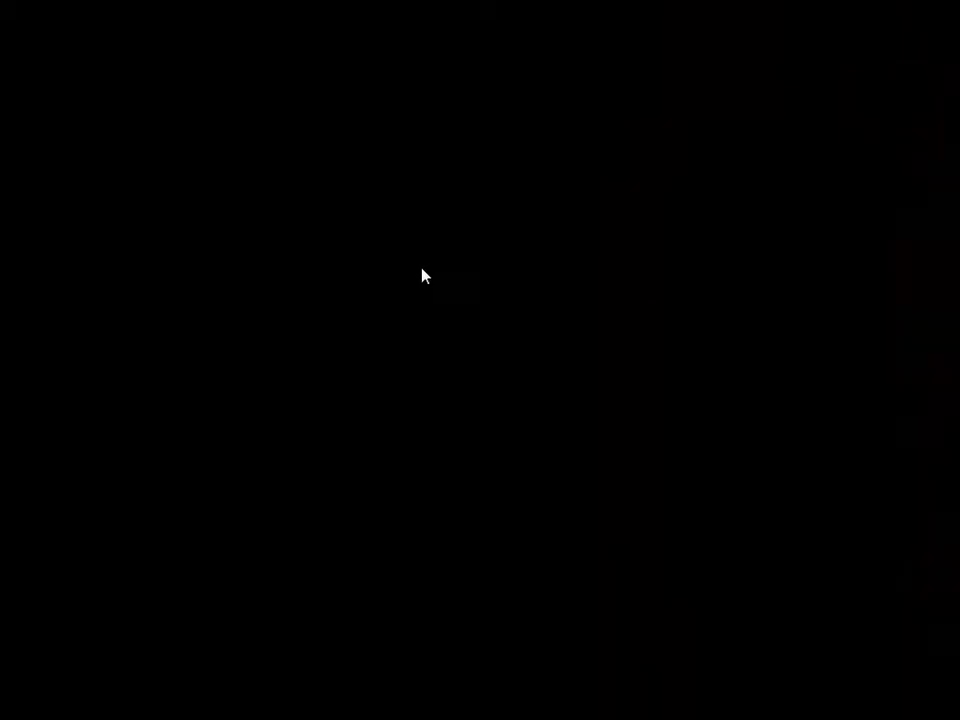
{"action": "mouse_move", "coordinate": [435, 274]}
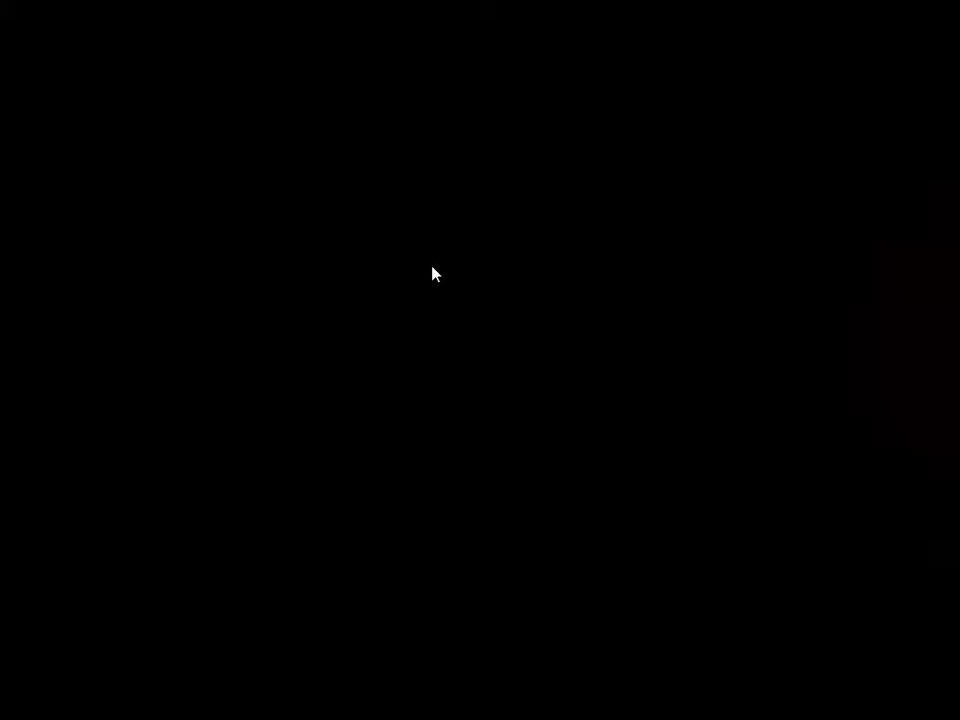
{"action": "mouse_move", "coordinate": [462, 261]}
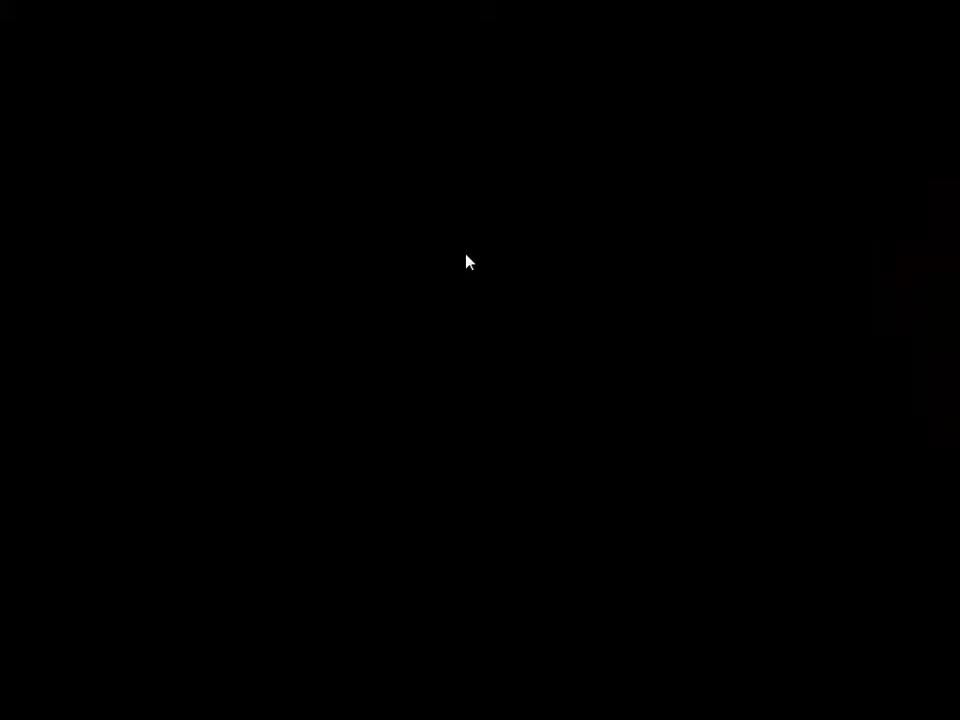
{"action": "mouse_move", "coordinate": [495, 256]}
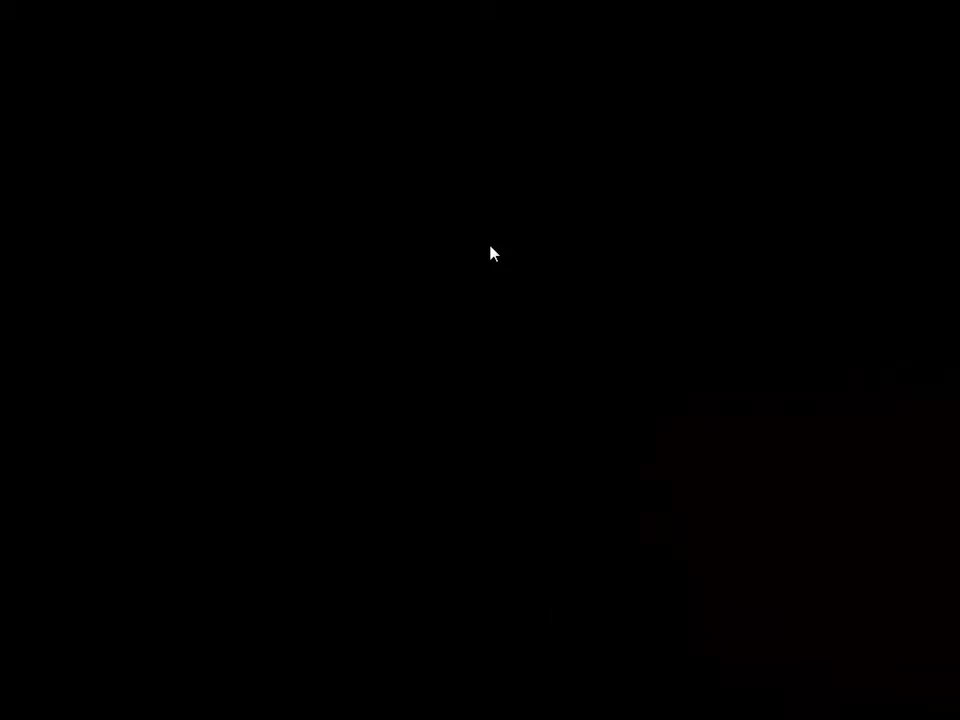
{"action": "mouse_move", "coordinate": [508, 255]}
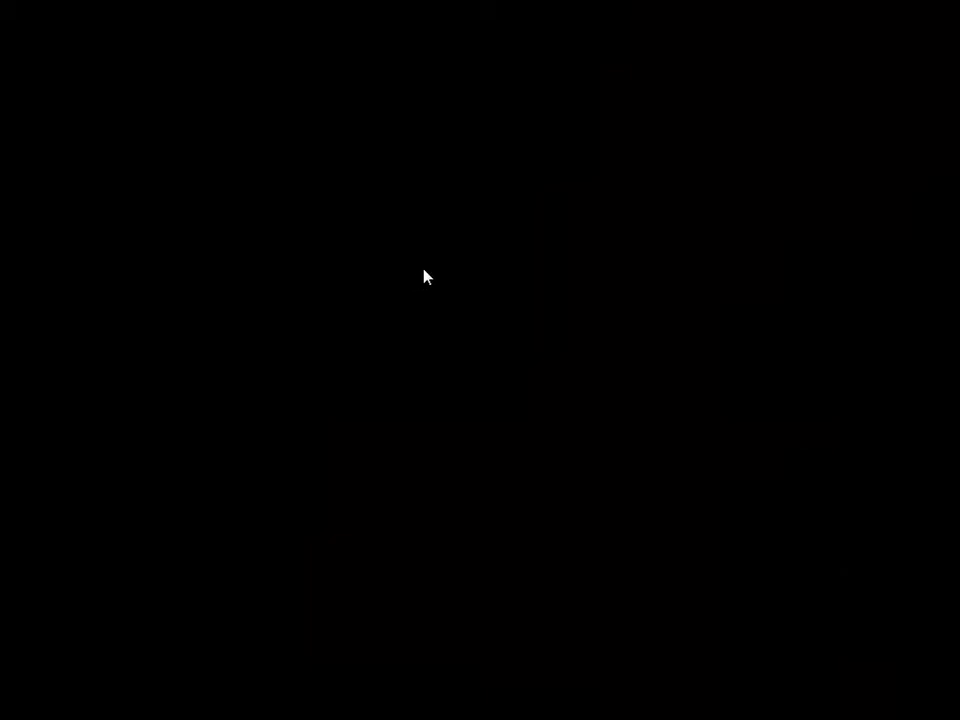
{"action": "mouse_move", "coordinate": [473, 267]}
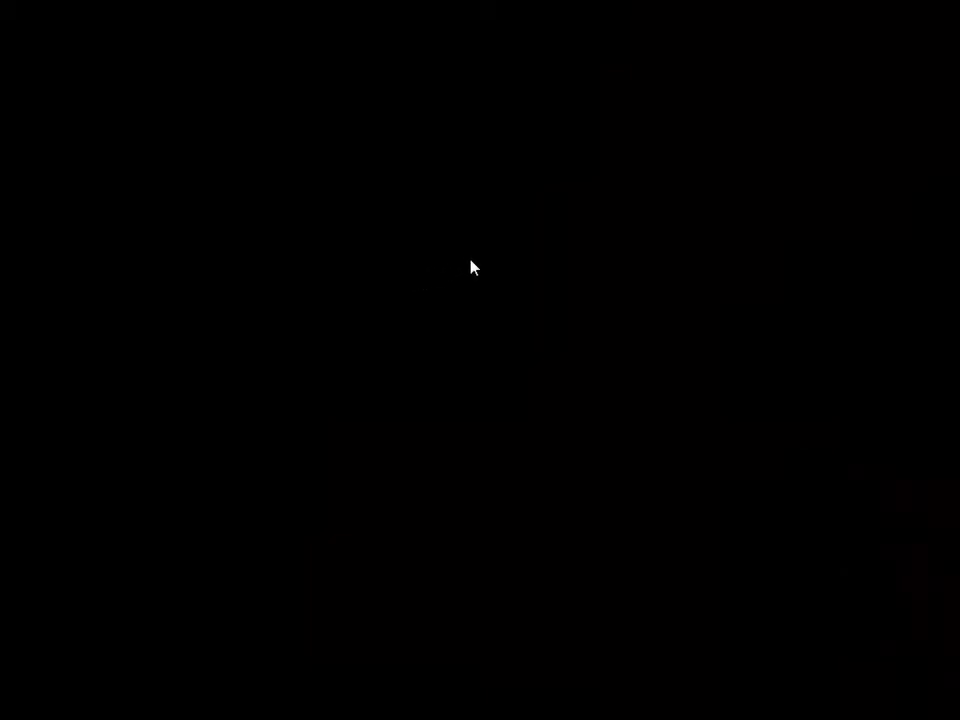
{"action": "mouse_move", "coordinate": [487, 247]}
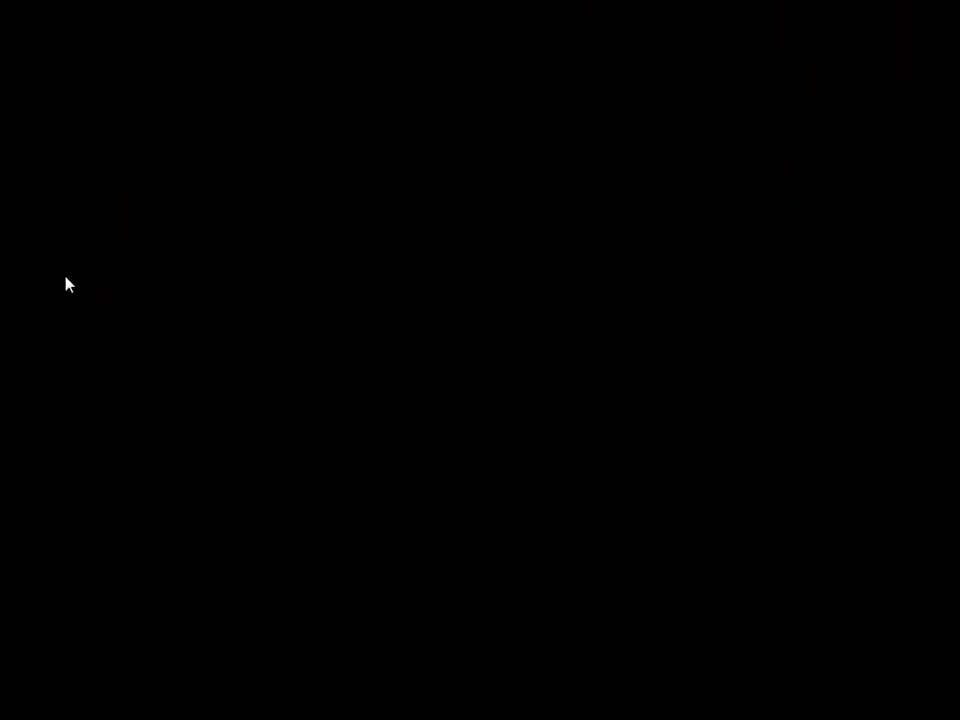
{"action": "mouse_move", "coordinate": [28, 294]}
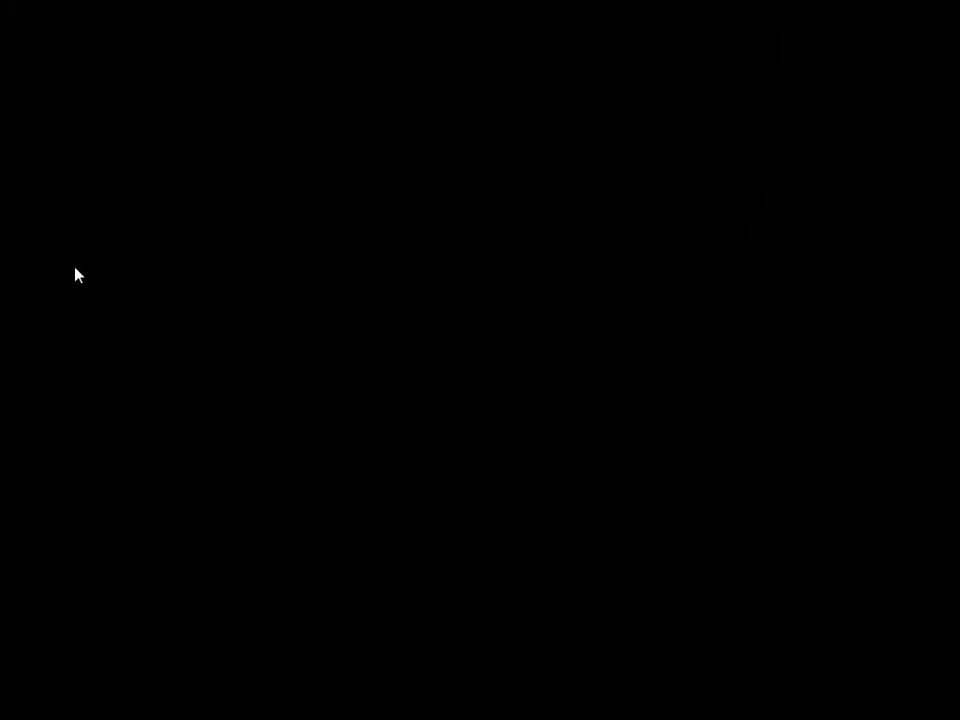
{"action": "mouse_move", "coordinate": [64, 272]}
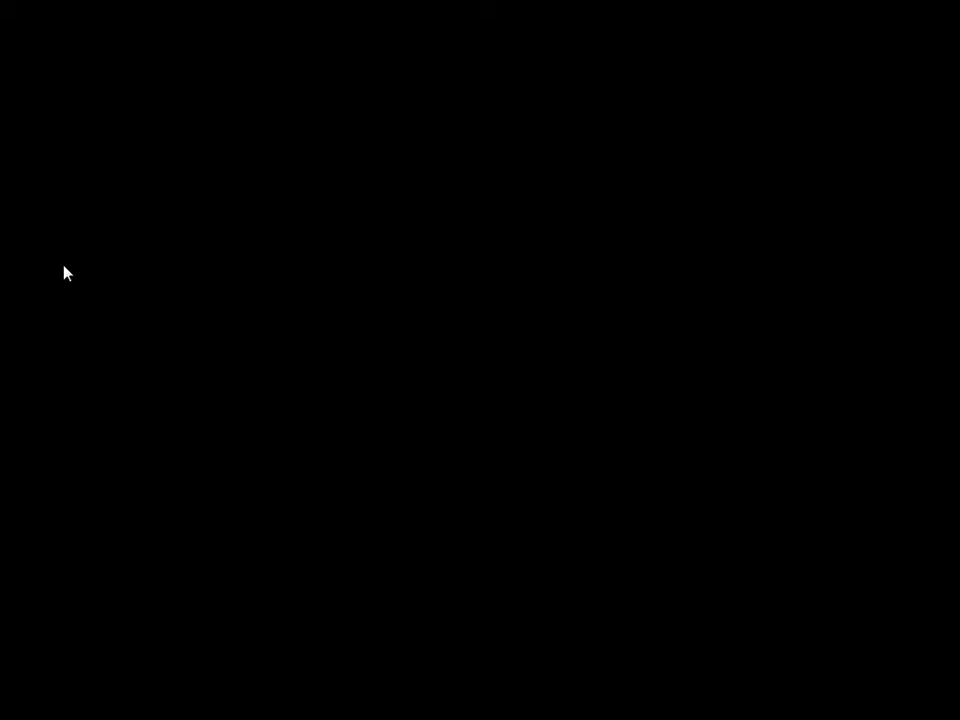
{"action": "mouse_move", "coordinate": [62, 285]}
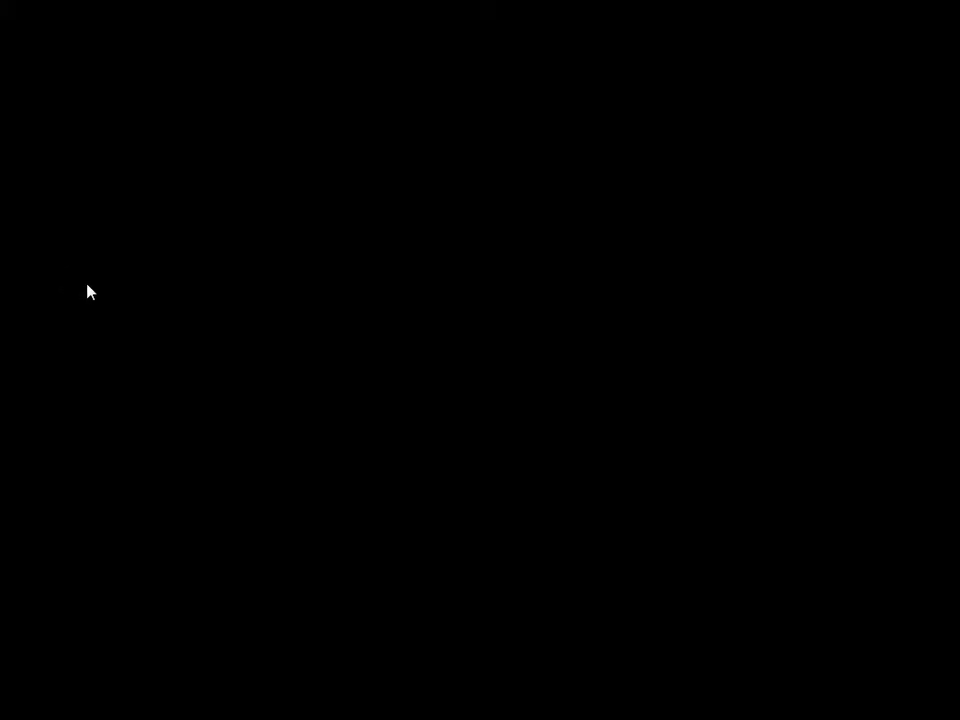
{"action": "mouse_move", "coordinate": [99, 292]}
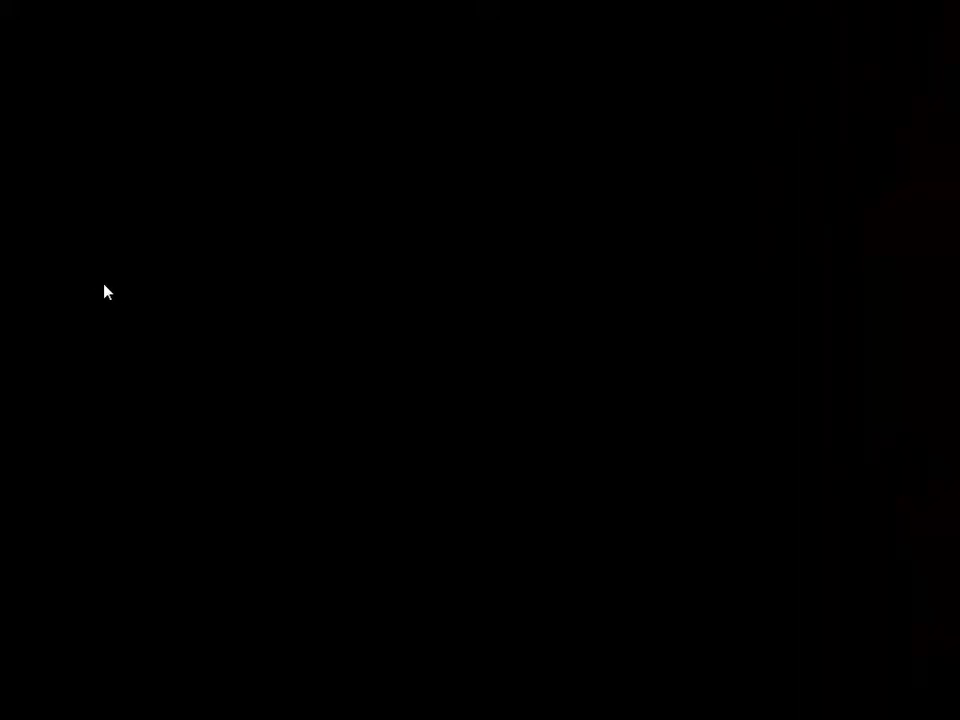
{"action": "mouse_move", "coordinate": [62, 294]}
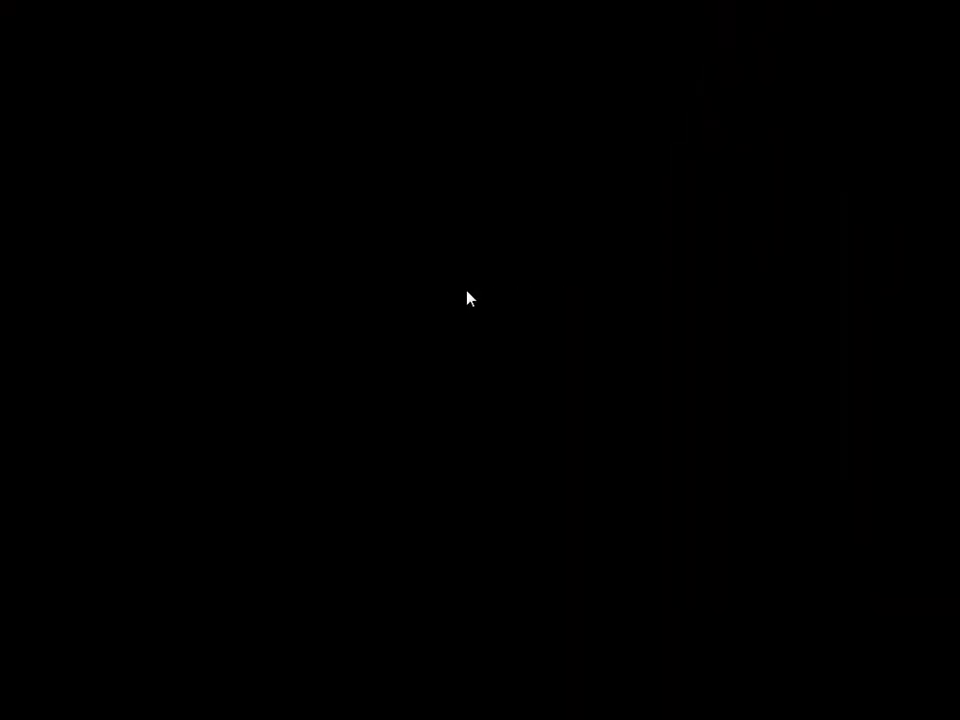
{"action": "mouse_move", "coordinate": [463, 283]}
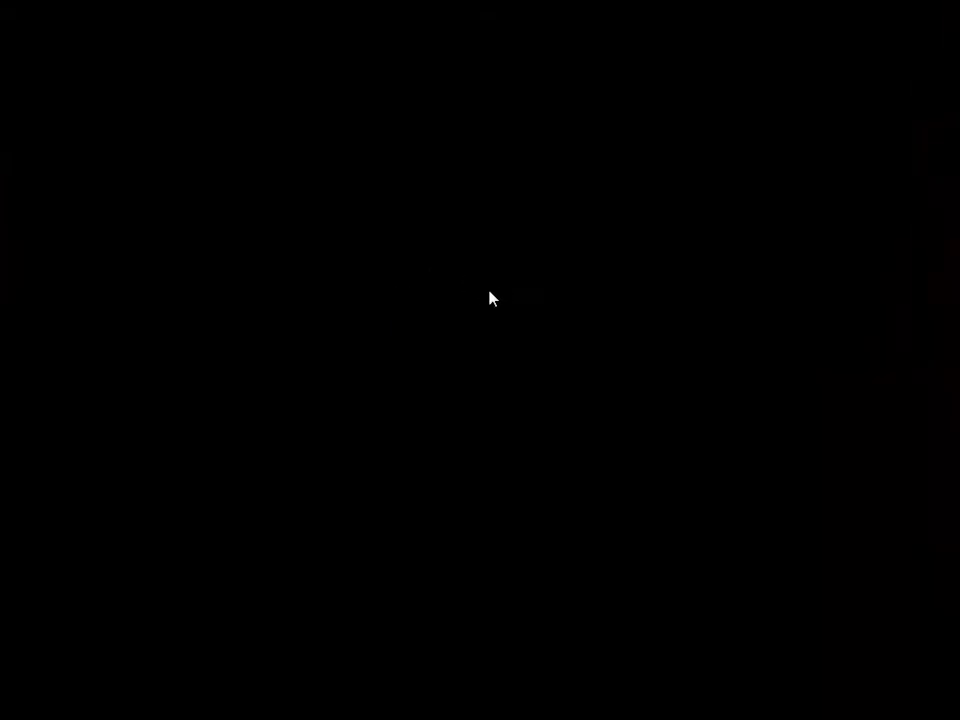
{"action": "mouse_move", "coordinate": [432, 277]}
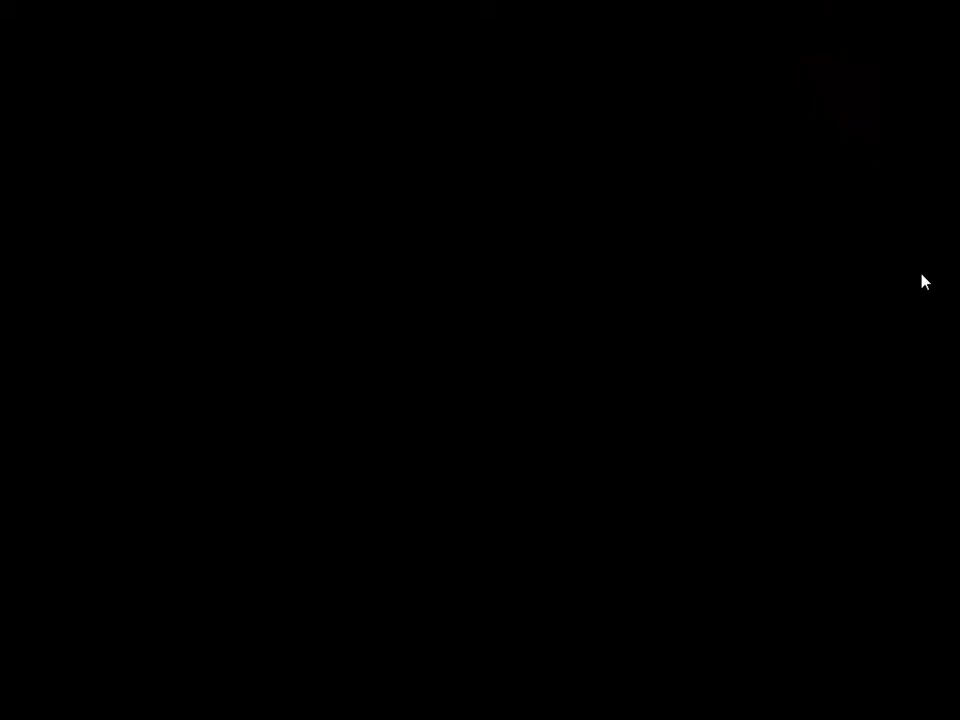
{"action": "mouse_move", "coordinate": [923, 305]}
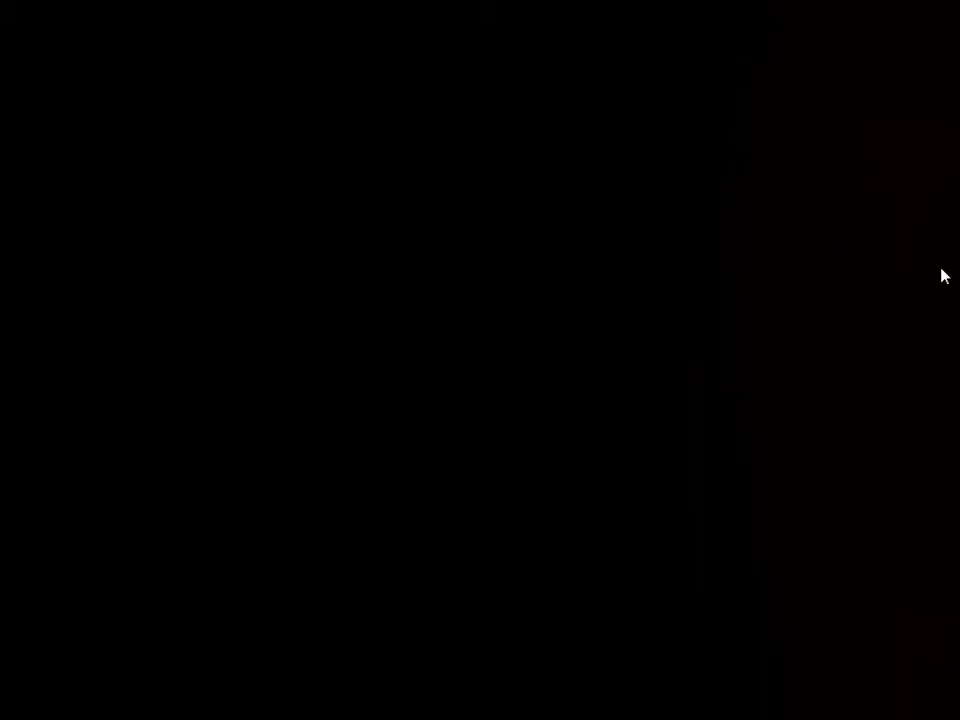
{"action": "mouse_move", "coordinate": [833, 275]}
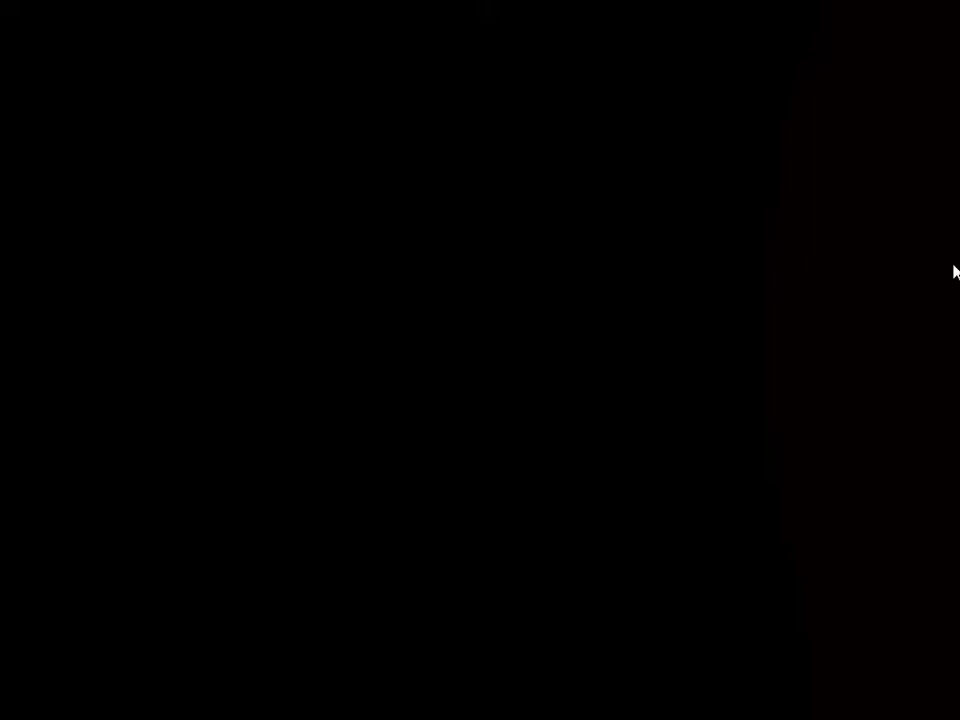
{"action": "mouse_move", "coordinate": [880, 272]}
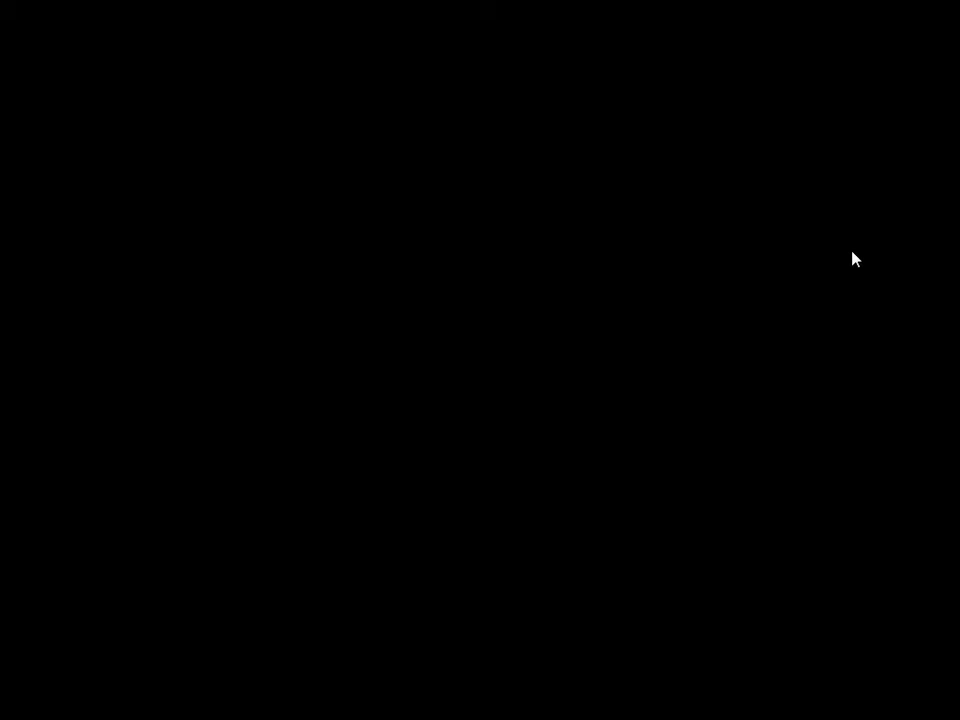
{"action": "mouse_move", "coordinate": [886, 255]}
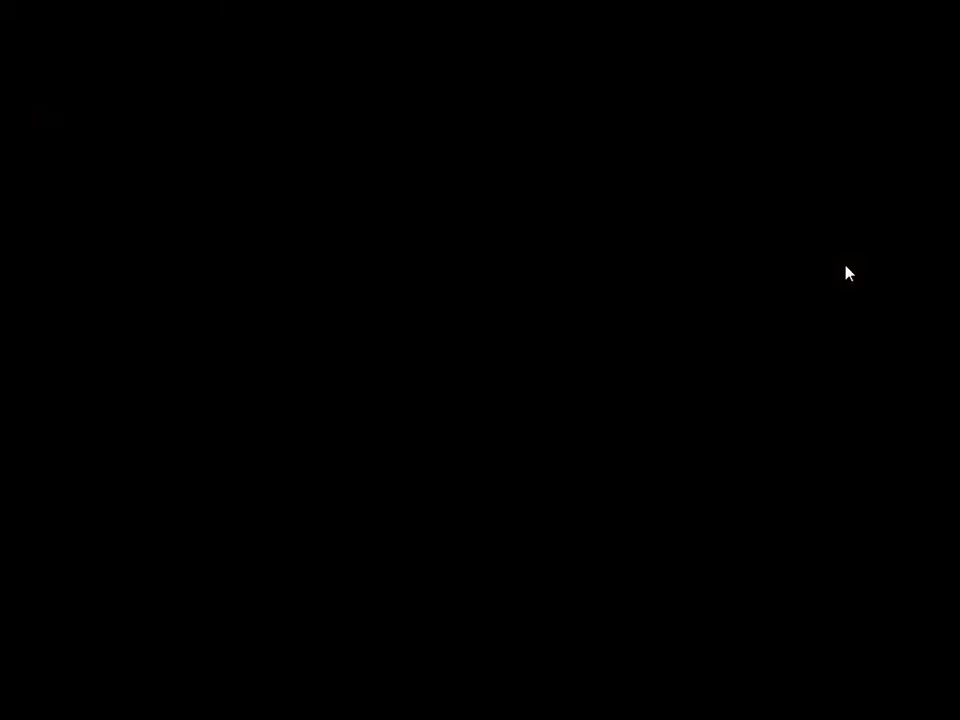
{"action": "mouse_move", "coordinate": [778, 256]}
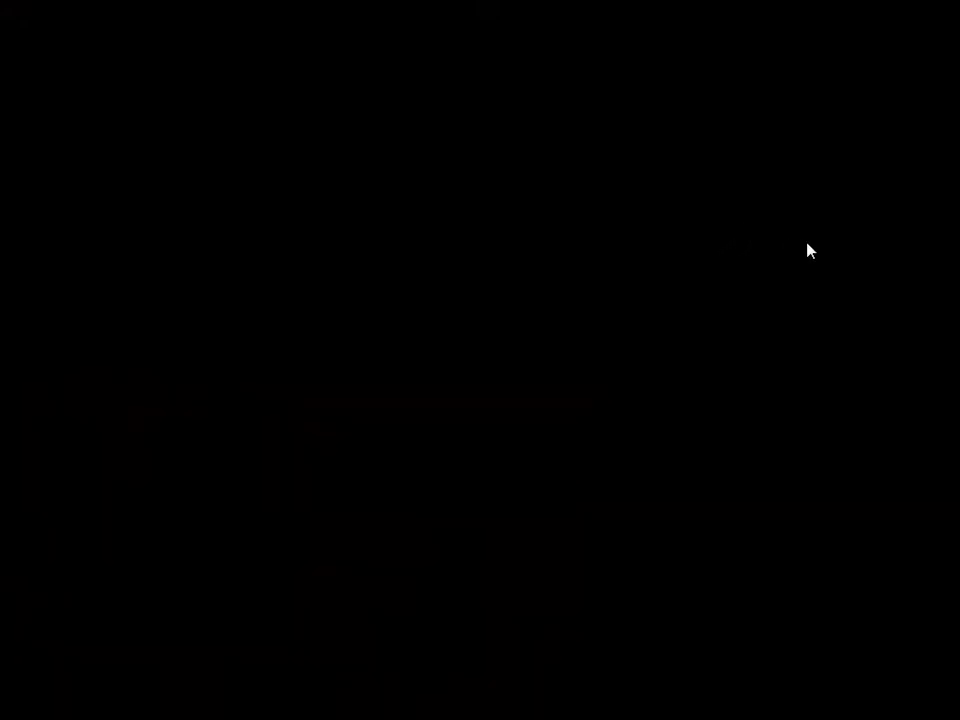
{"action": "mouse_move", "coordinate": [825, 274]}
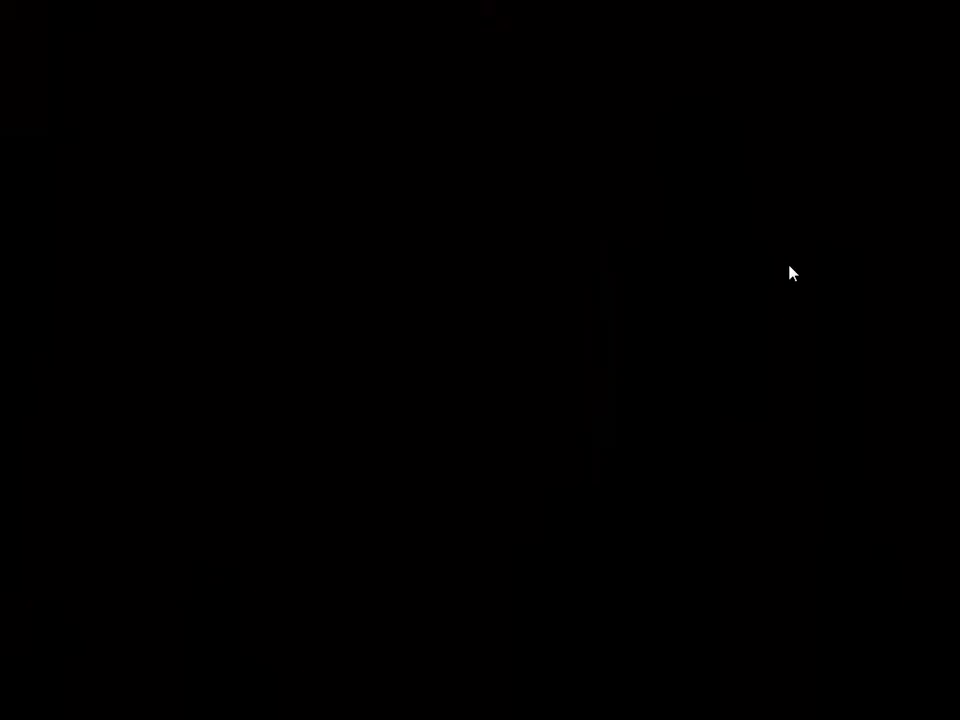
{"action": "mouse_move", "coordinate": [773, 270]}
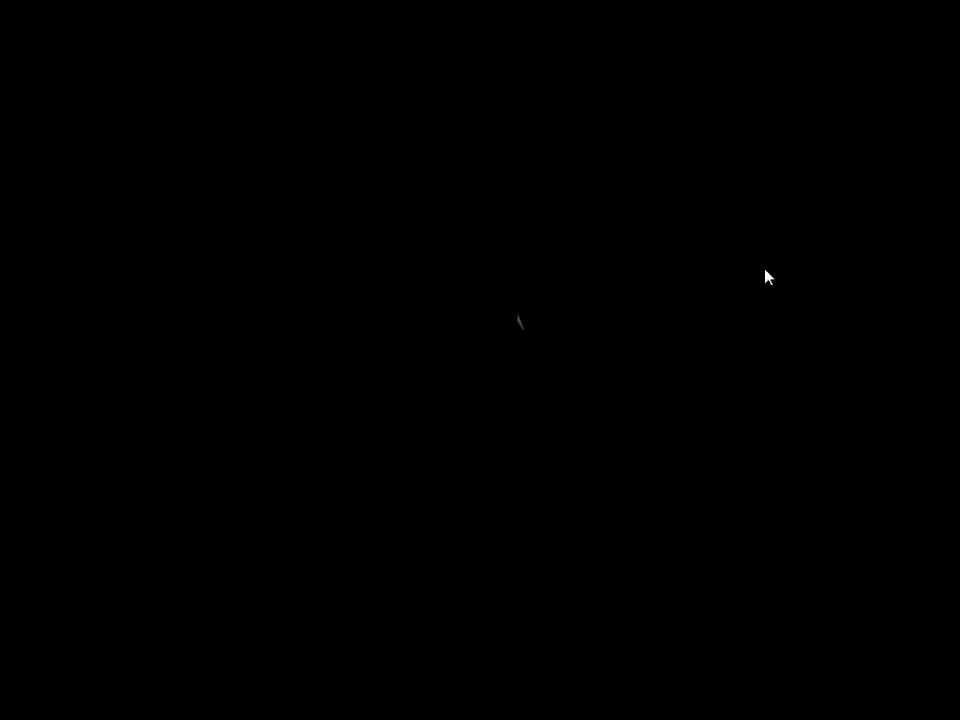
{"action": "mouse_move", "coordinate": [824, 290]}
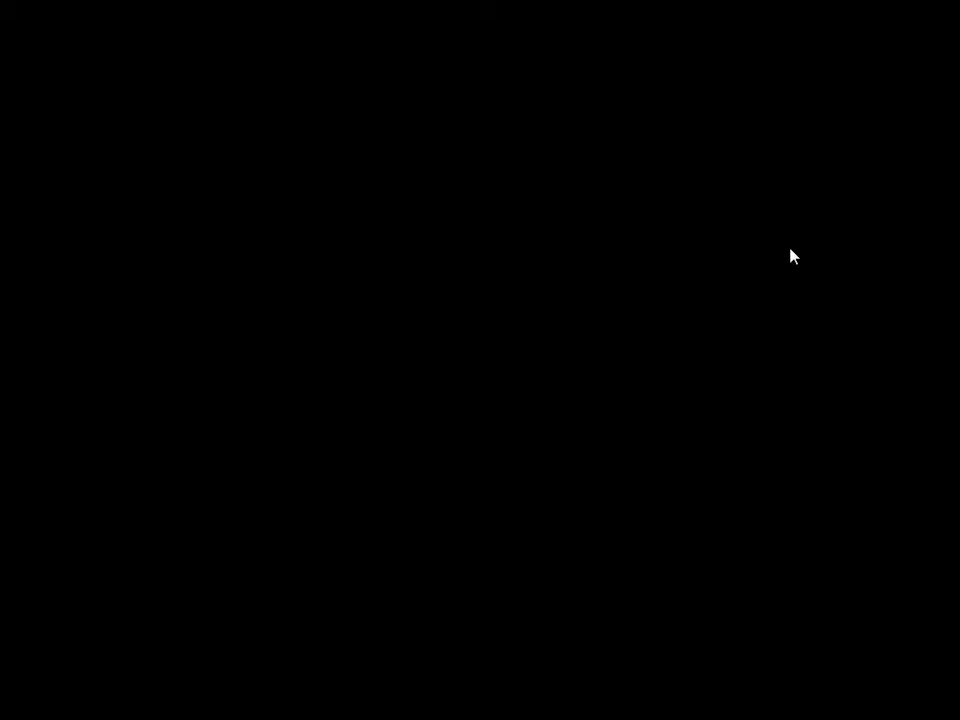
{"action": "mouse_move", "coordinate": [770, 251]}
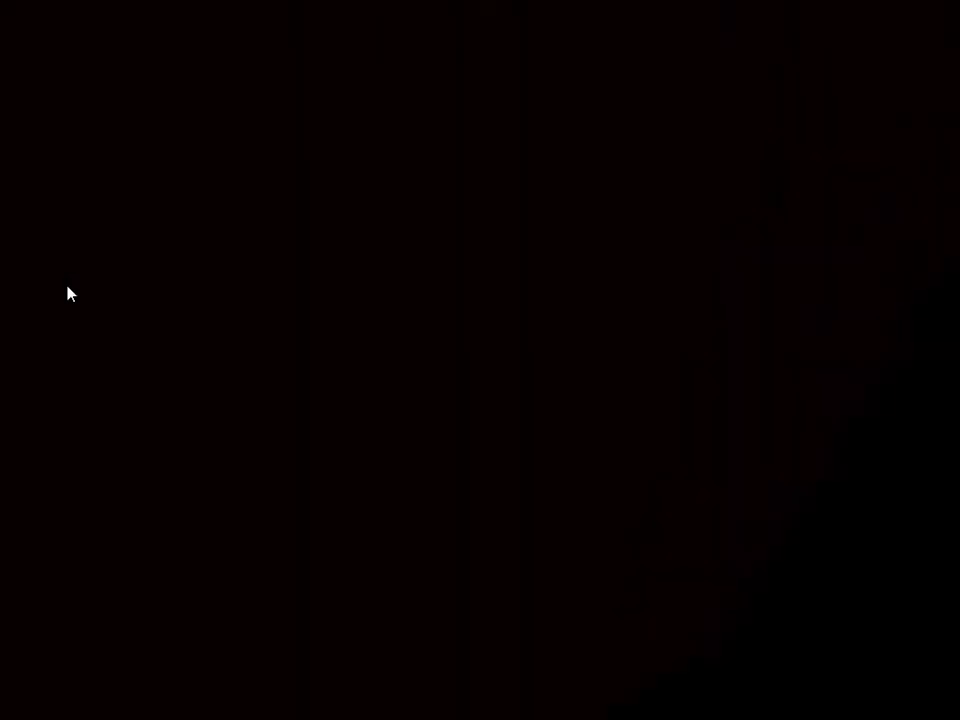
{"action": "mouse_move", "coordinate": [358, 228]}
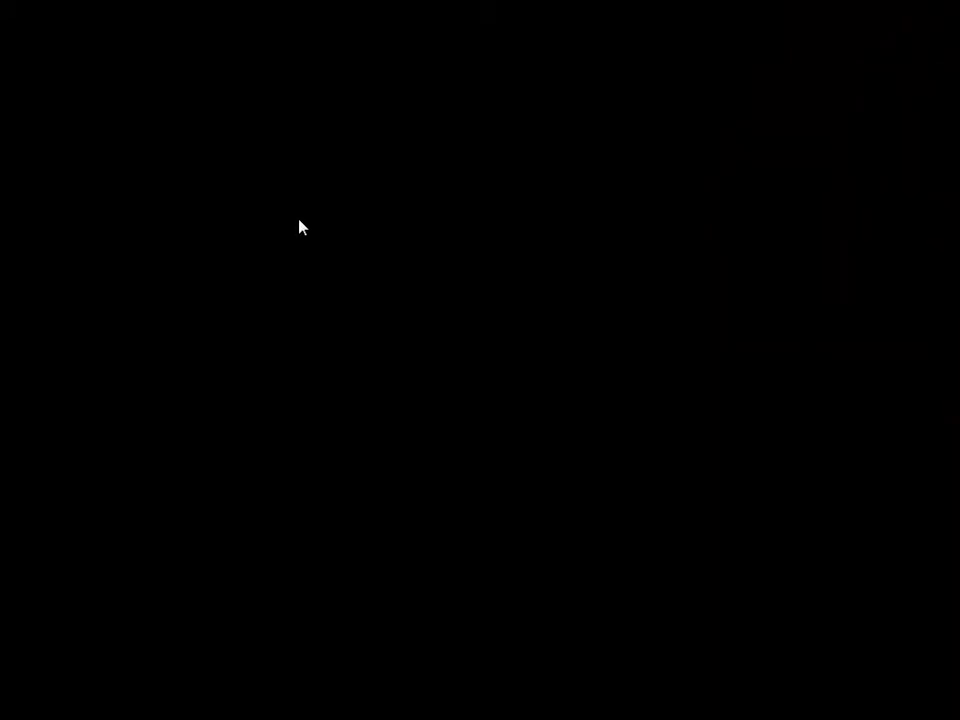
{"action": "mouse_move", "coordinate": [340, 232]}
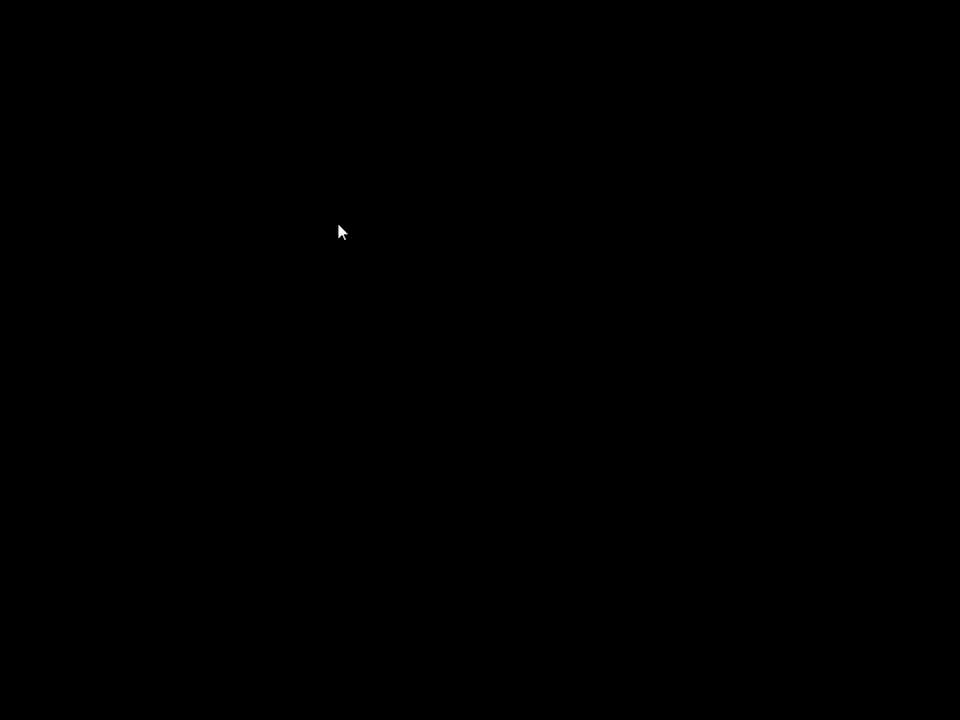
{"action": "mouse_move", "coordinate": [348, 232]}
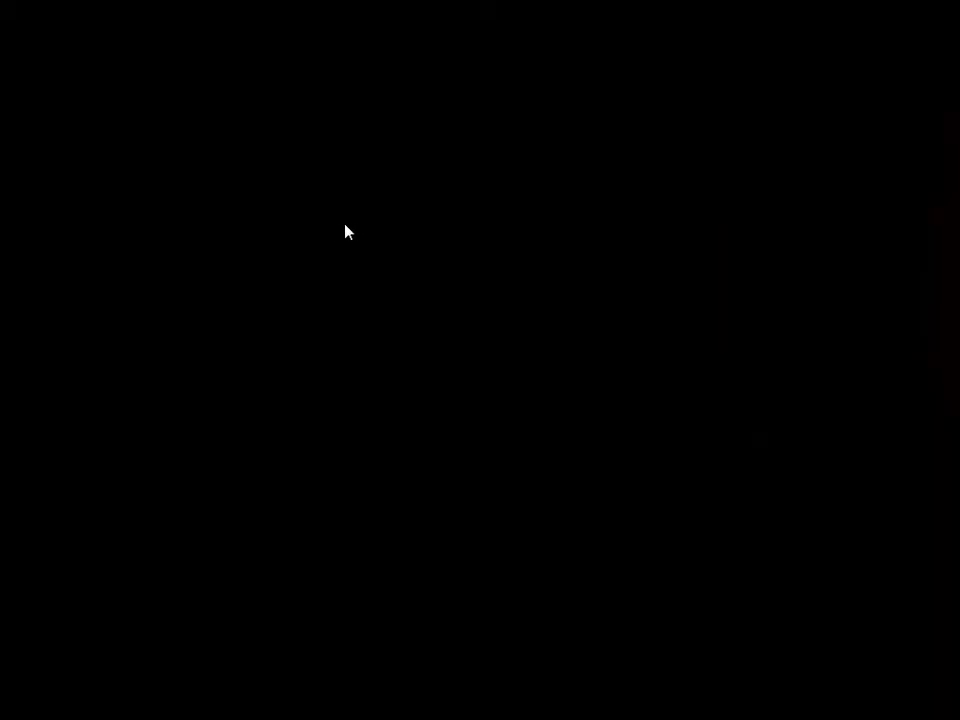
{"action": "mouse_move", "coordinate": [322, 228]}
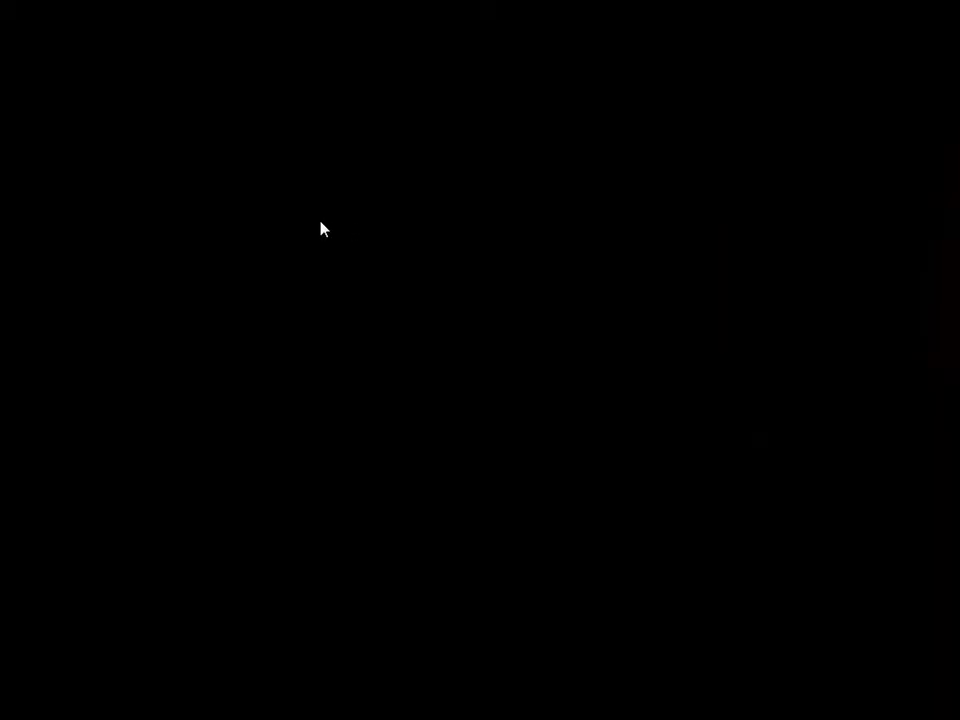
{"action": "mouse_move", "coordinate": [314, 224]}
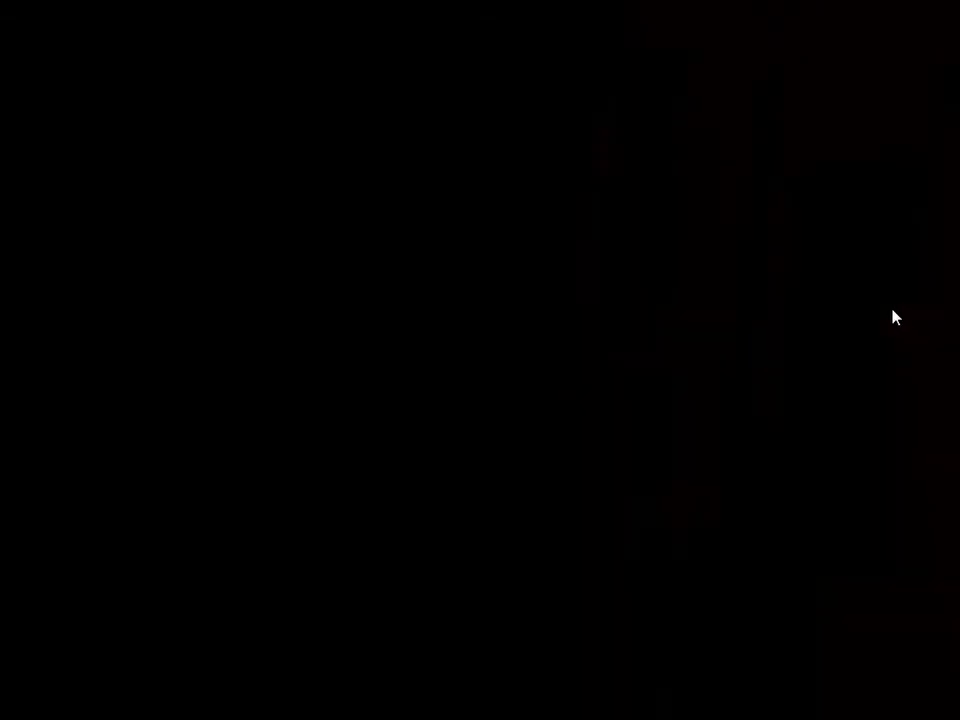
{"action": "mouse_move", "coordinate": [903, 298]}
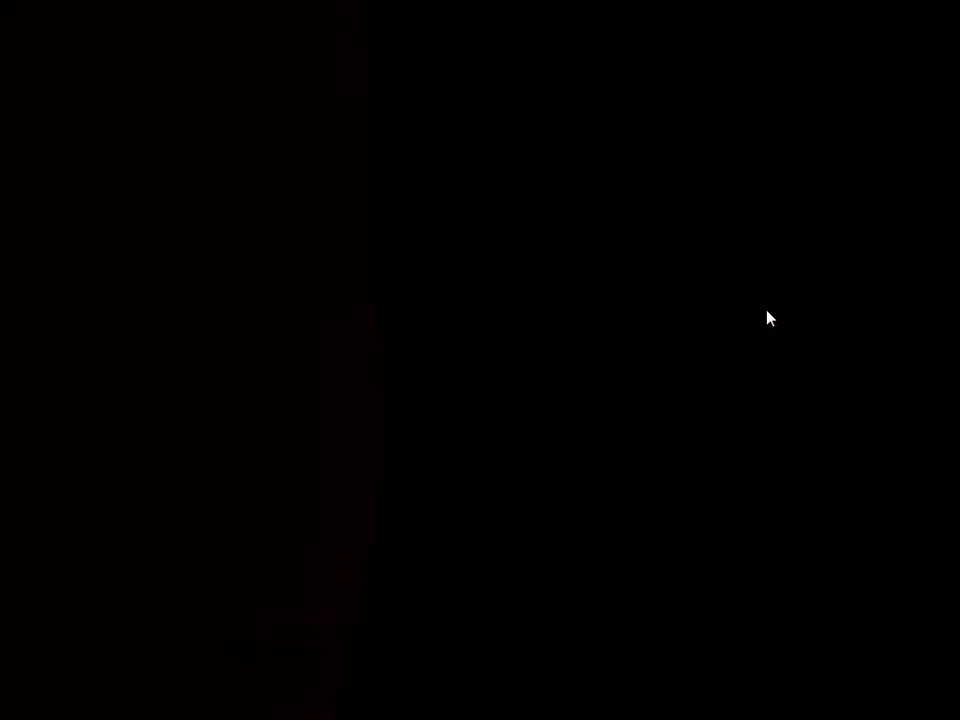
{"action": "mouse_move", "coordinate": [822, 306]}
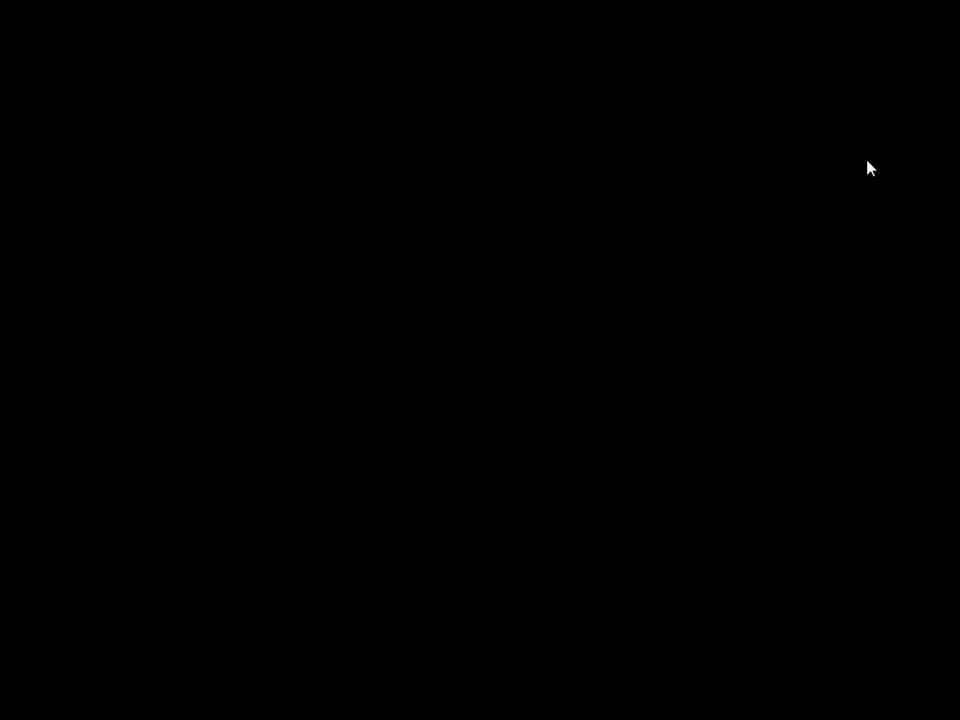
{"action": "mouse_move", "coordinate": [776, 219]}
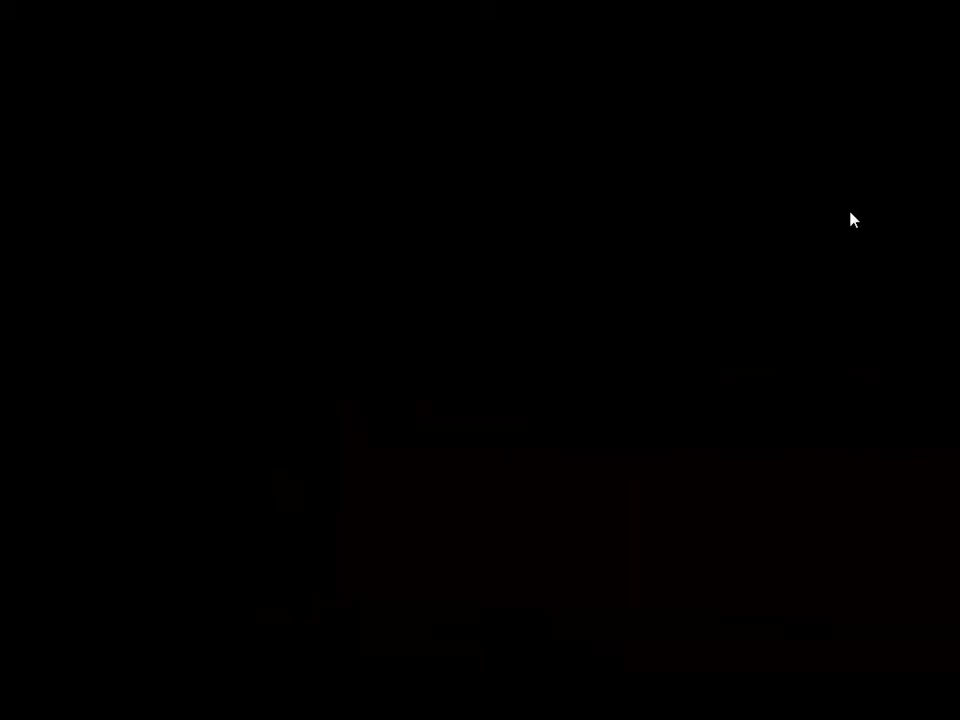
{"action": "mouse_move", "coordinate": [877, 197]}
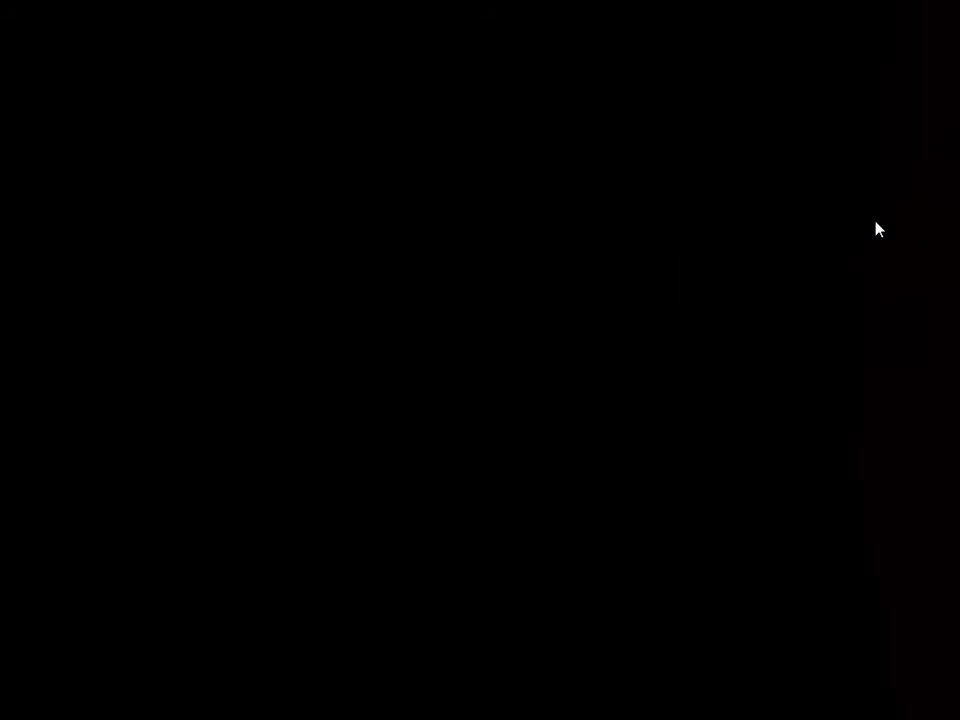
{"action": "mouse_move", "coordinate": [857, 233]}
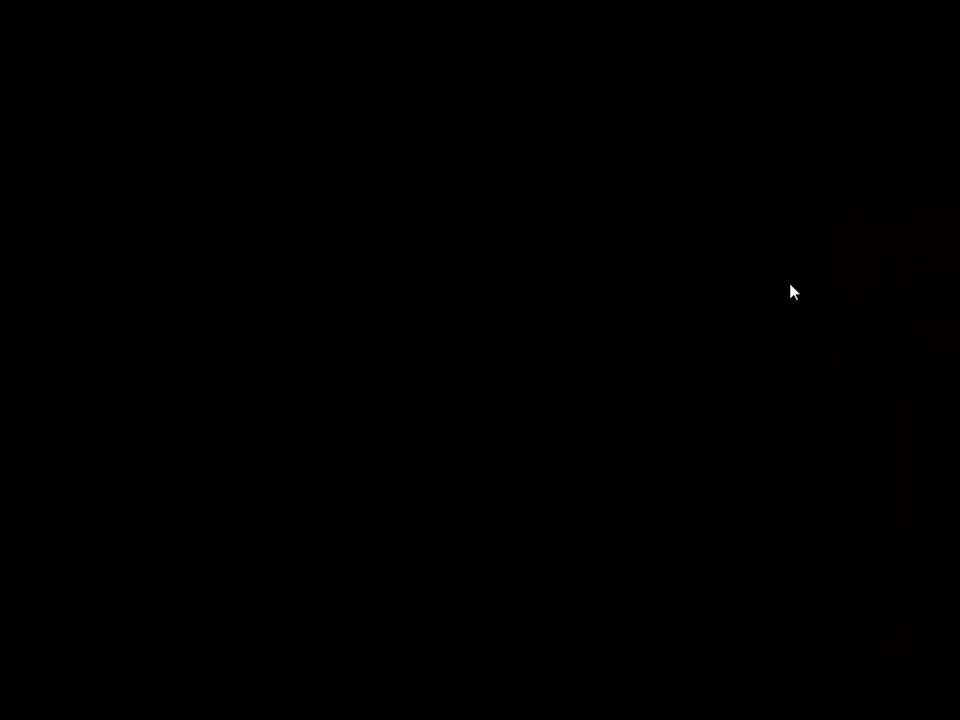
{"action": "mouse_move", "coordinate": [911, 252]}
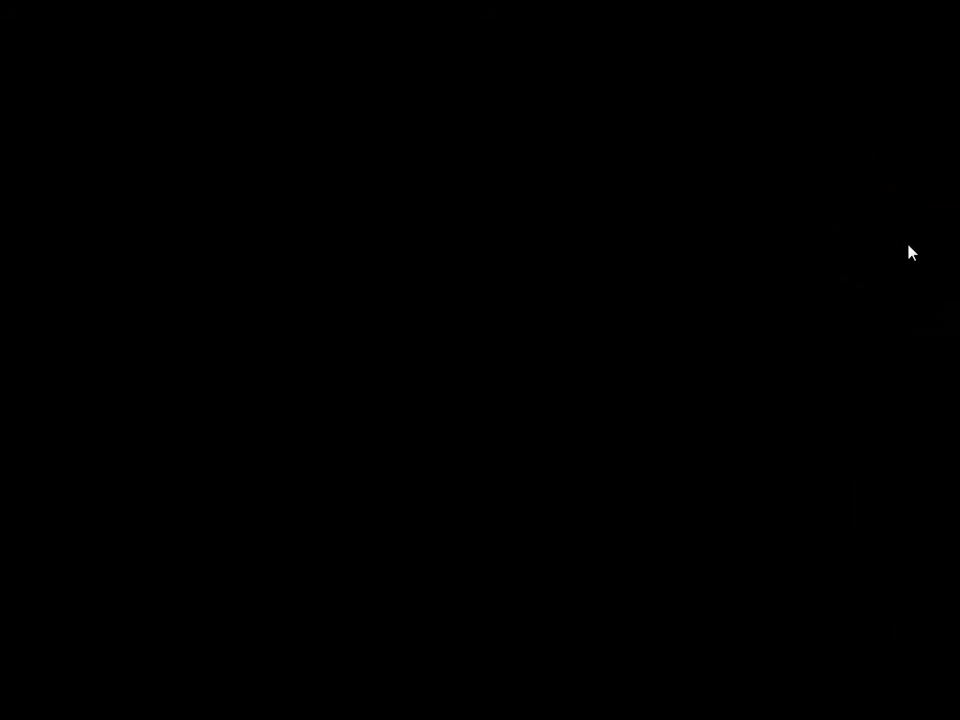
{"action": "mouse_move", "coordinate": [925, 248]}
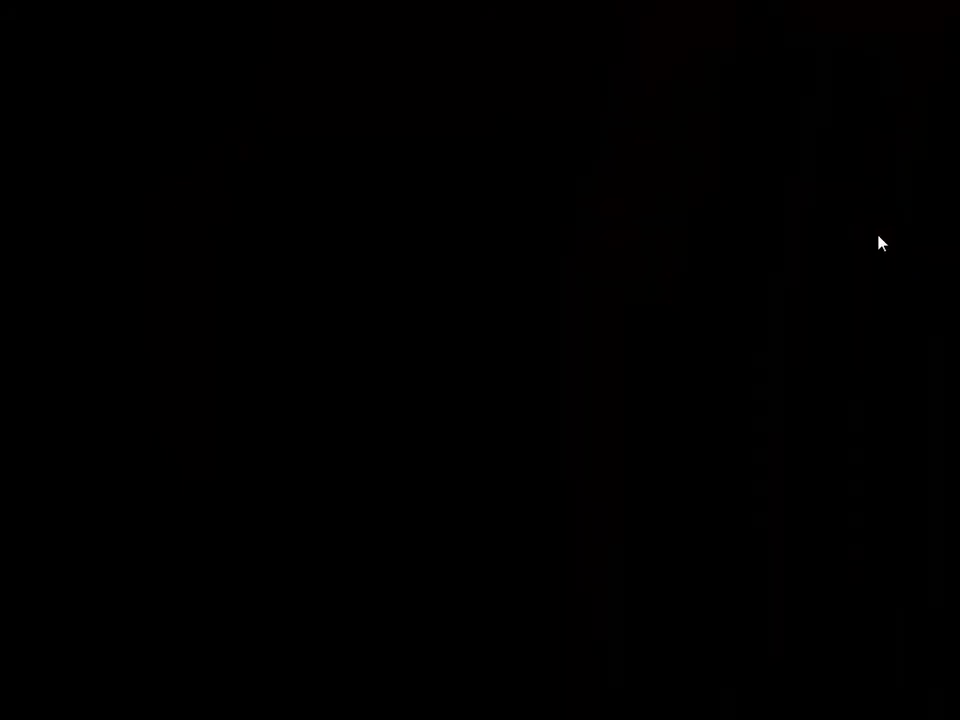
{"action": "mouse_move", "coordinate": [855, 248]}
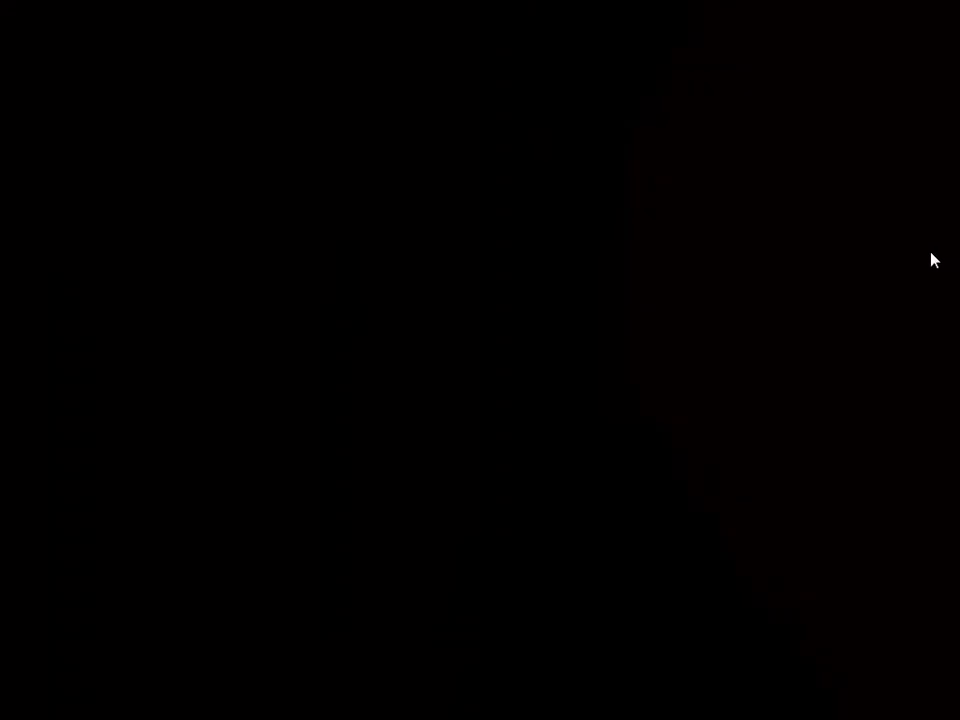
{"action": "mouse_move", "coordinate": [937, 250]}
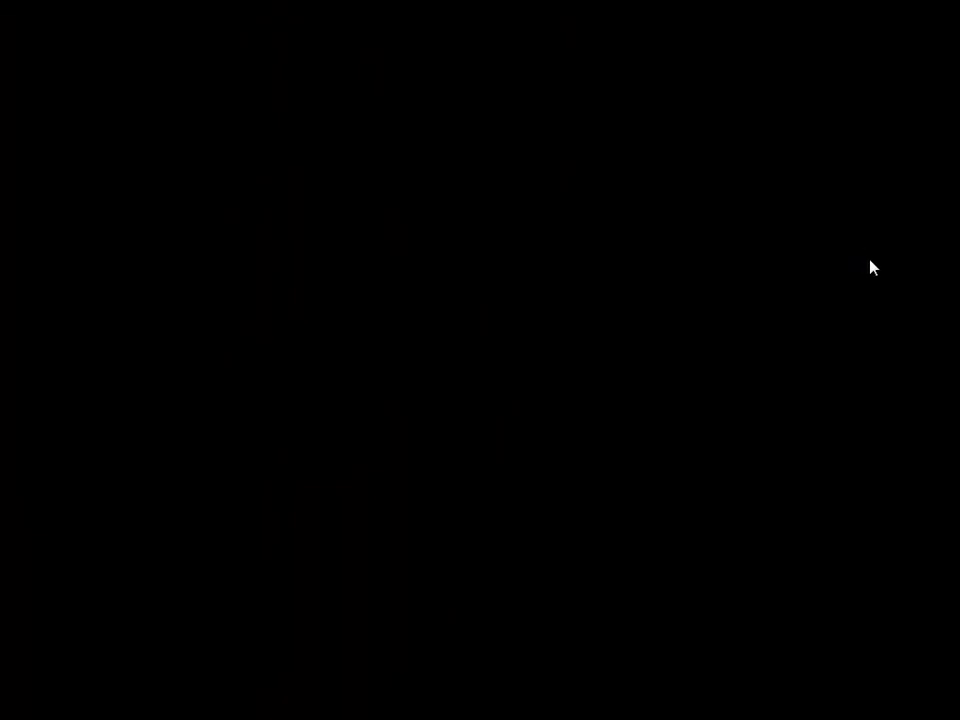
{"action": "mouse_move", "coordinate": [897, 240]}
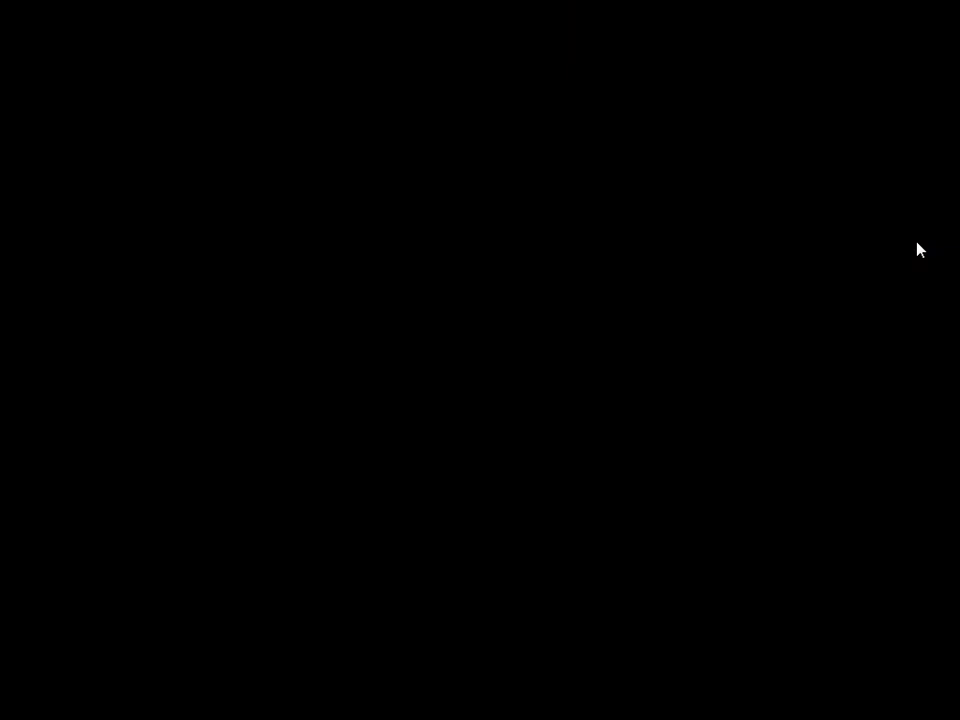
{"action": "mouse_move", "coordinate": [824, 272]}
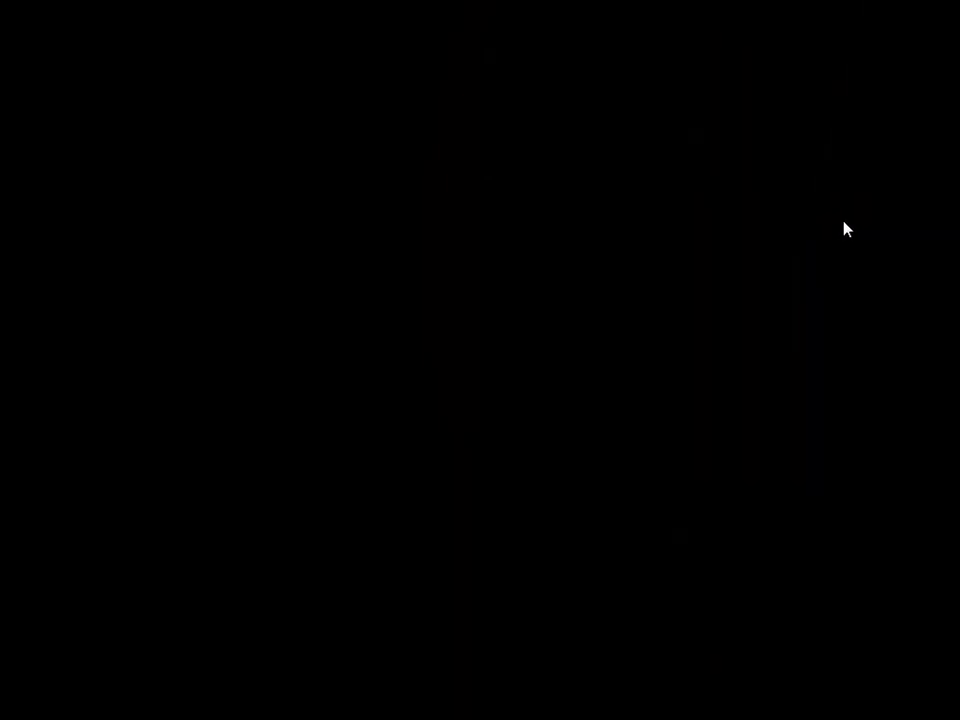
{"action": "mouse_move", "coordinate": [887, 244]}
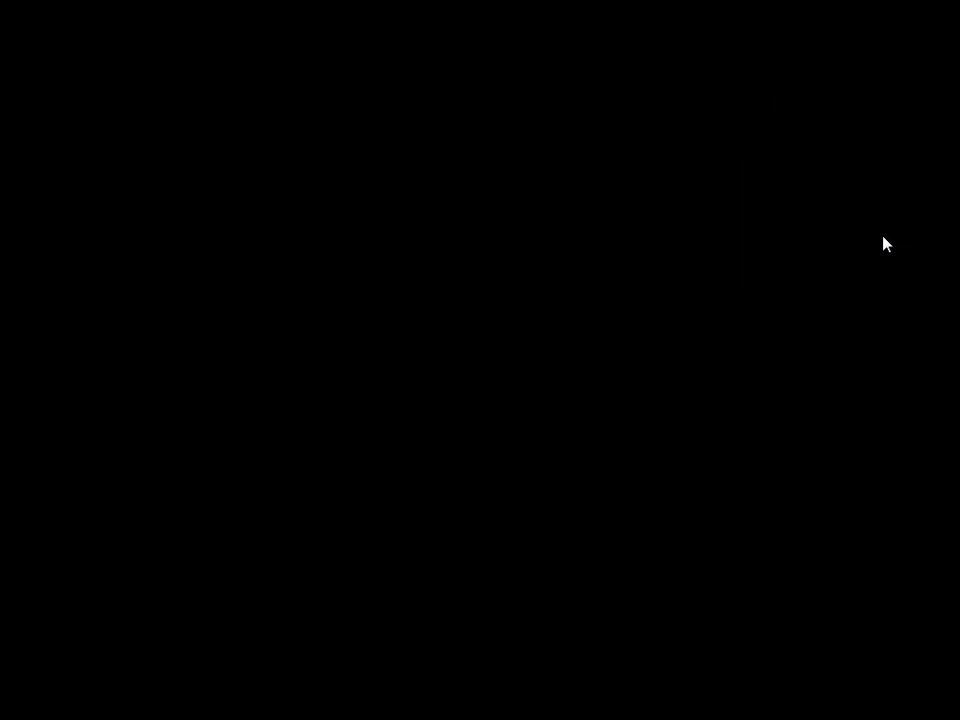